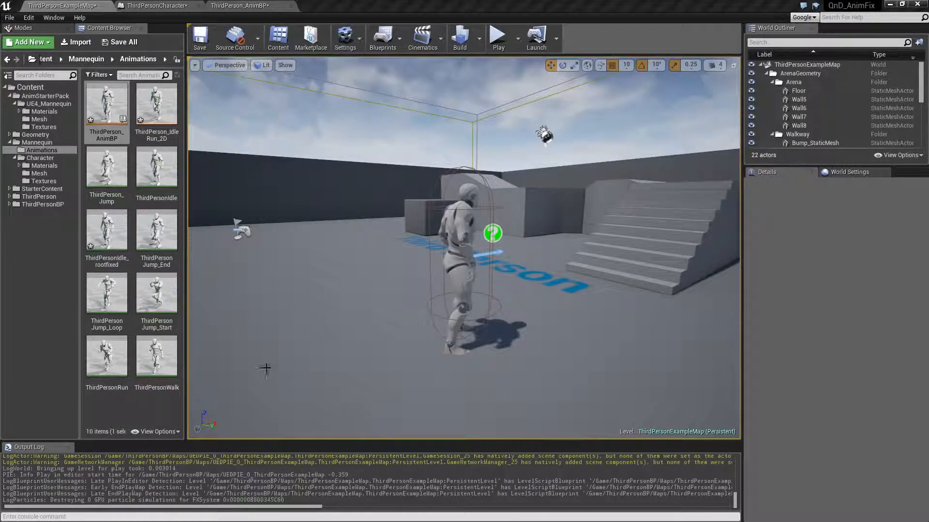
mouse_move(526, 275)
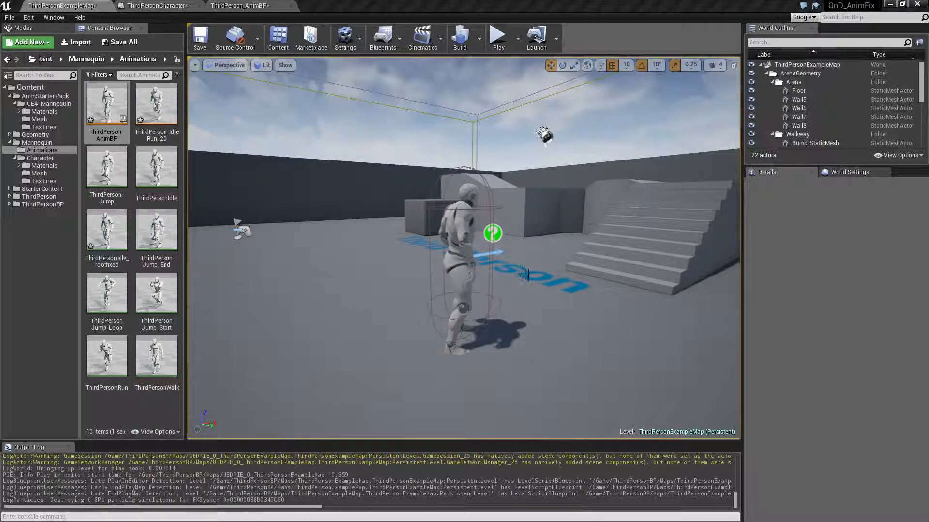
mouse_move(498, 35)
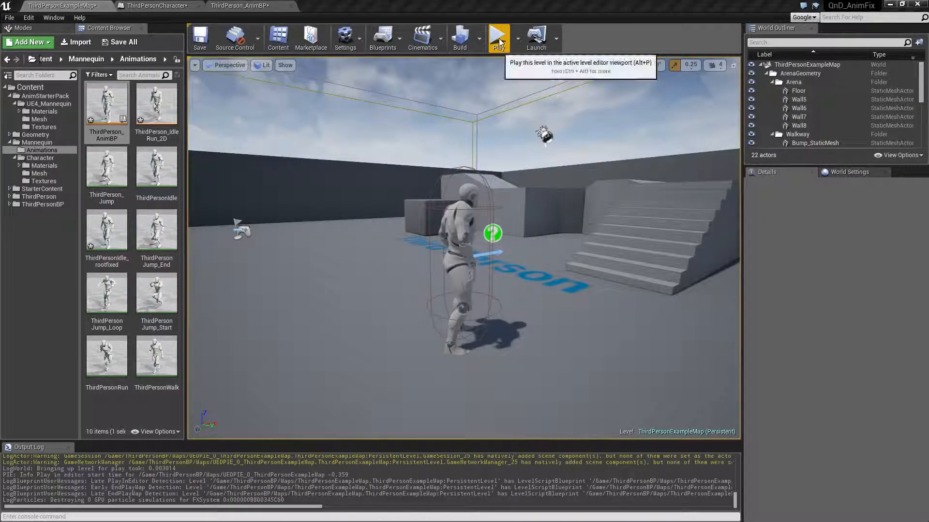
Step: Play-test the level, then preview the Idle_Rifle_Ironsights_Copy animation from the Mannequin folder
click(498, 37)
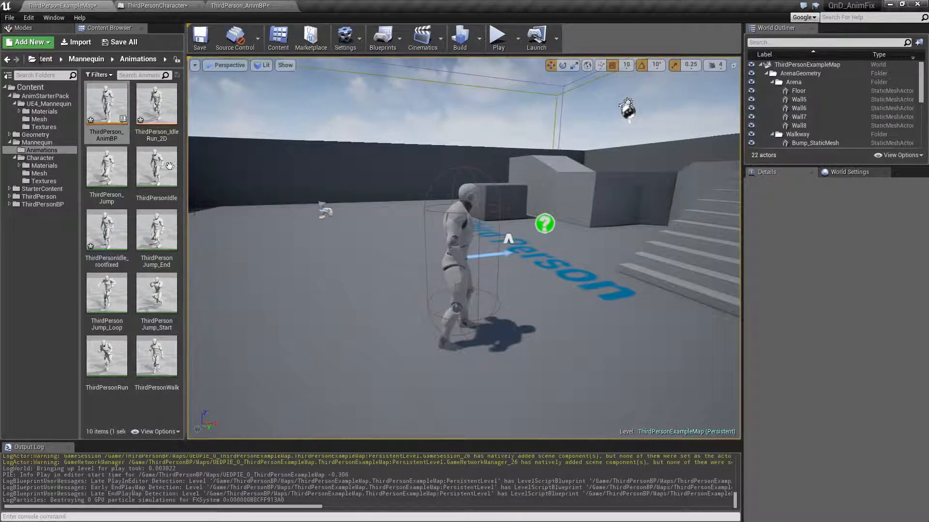
click(156, 169)
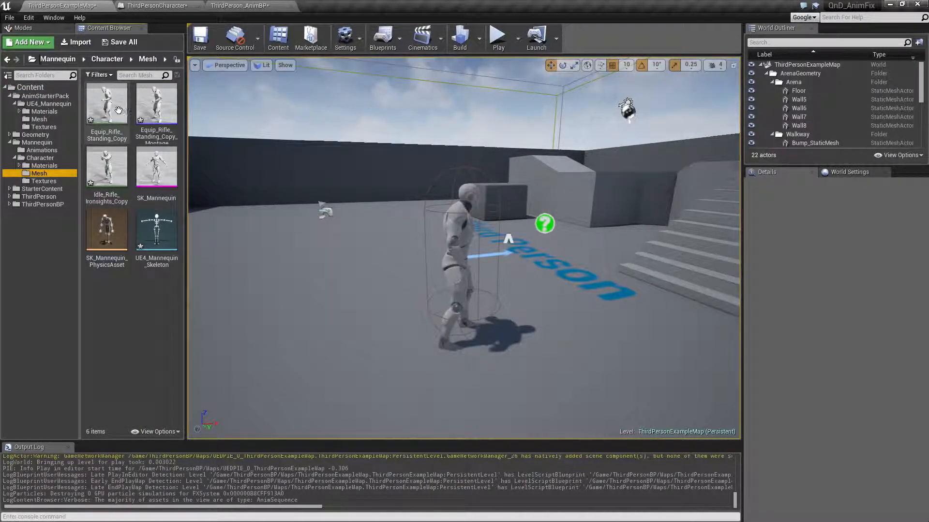
click(107, 168)
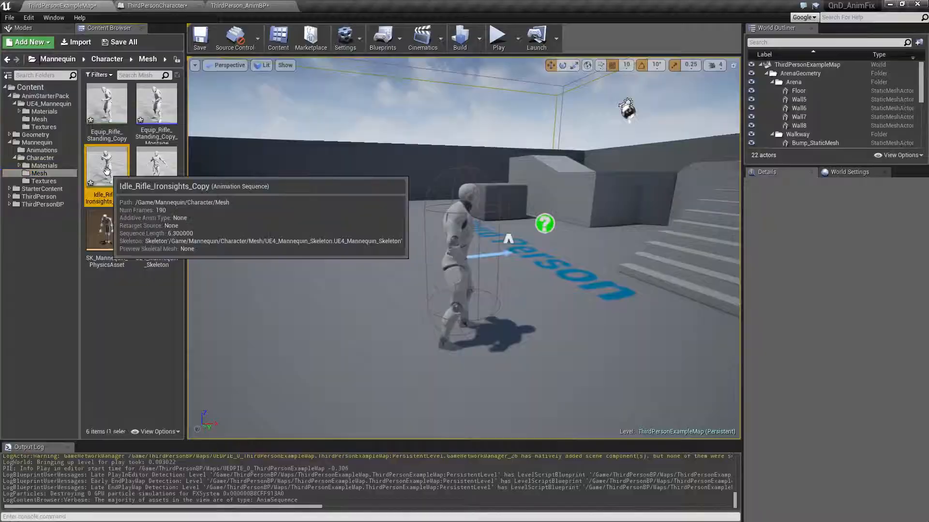
double_click(106, 165)
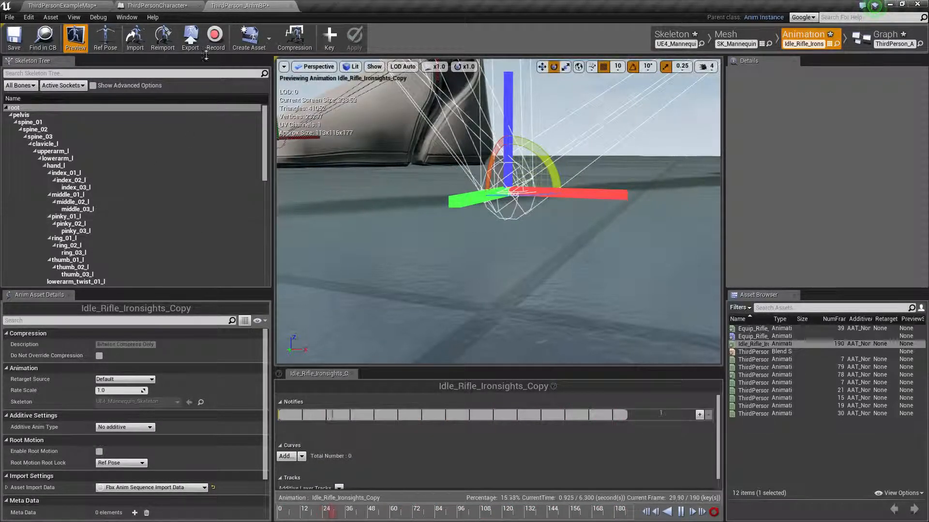
click(59, 5)
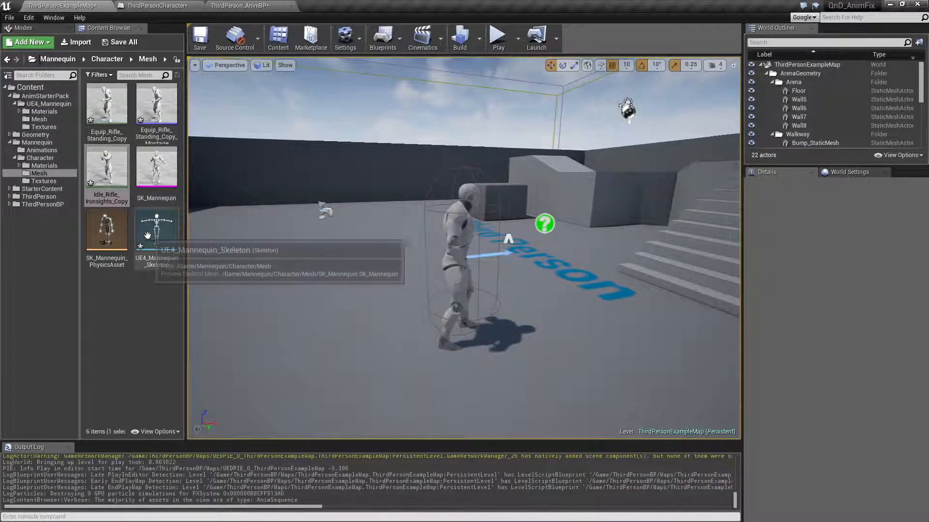
mouse_move(124, 301)
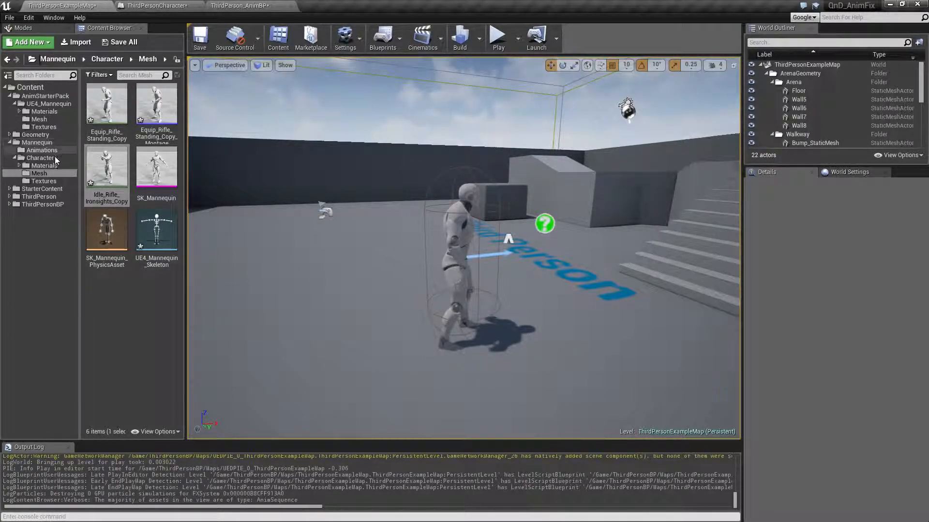
Step: Inspect the Armed state's animation node in the ThirdPerson_AnimBP state machine
click(42, 150)
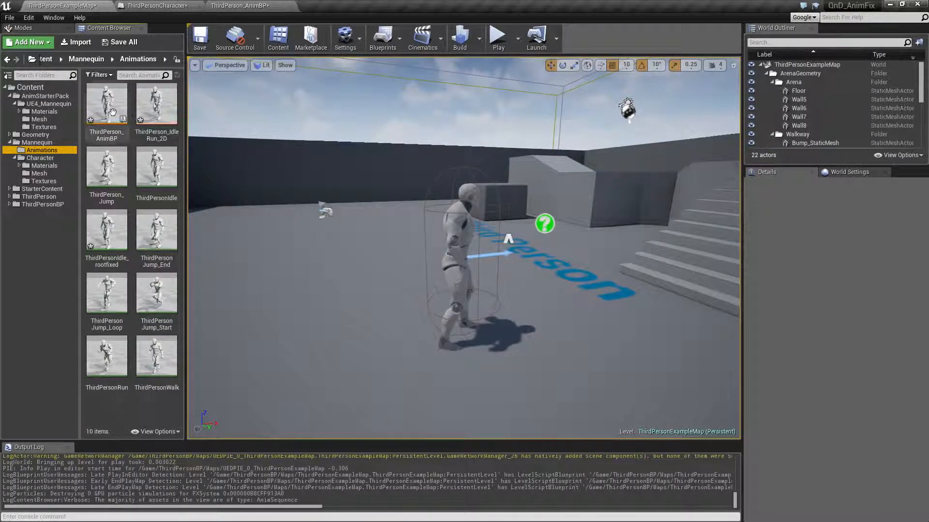
click(240, 5)
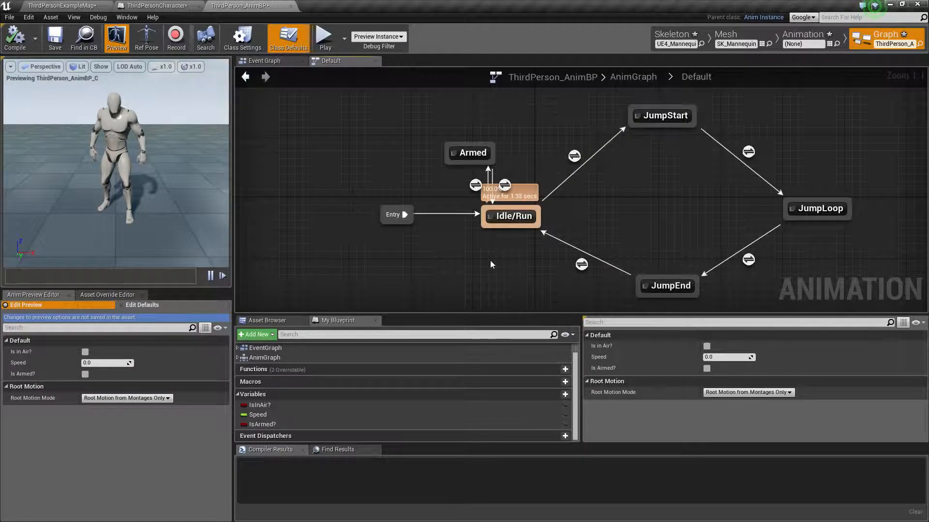
mouse_move(470, 153)
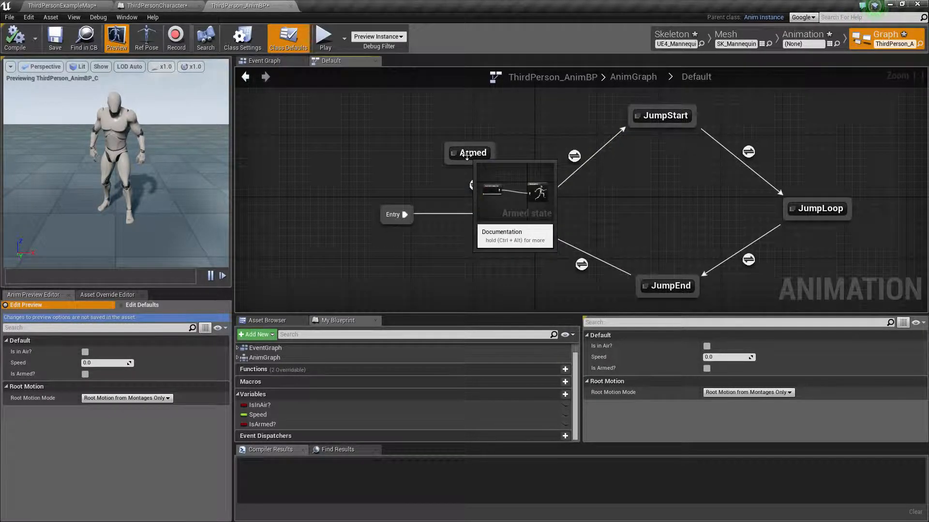
double_click(471, 152)
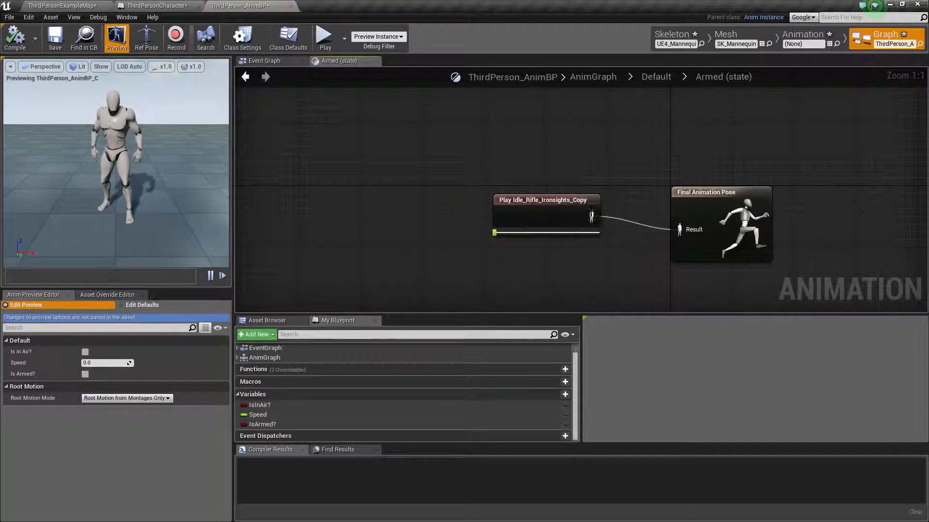
click(546, 200)
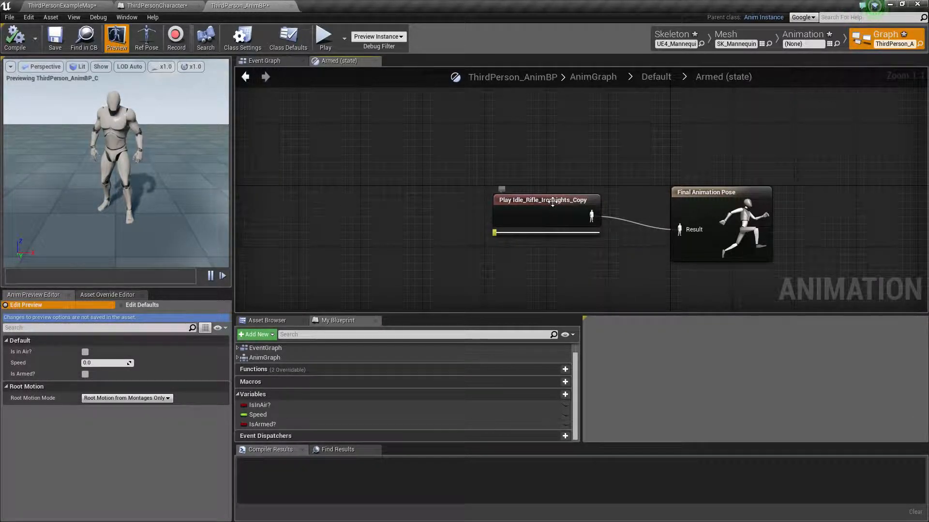
double_click(543, 199)
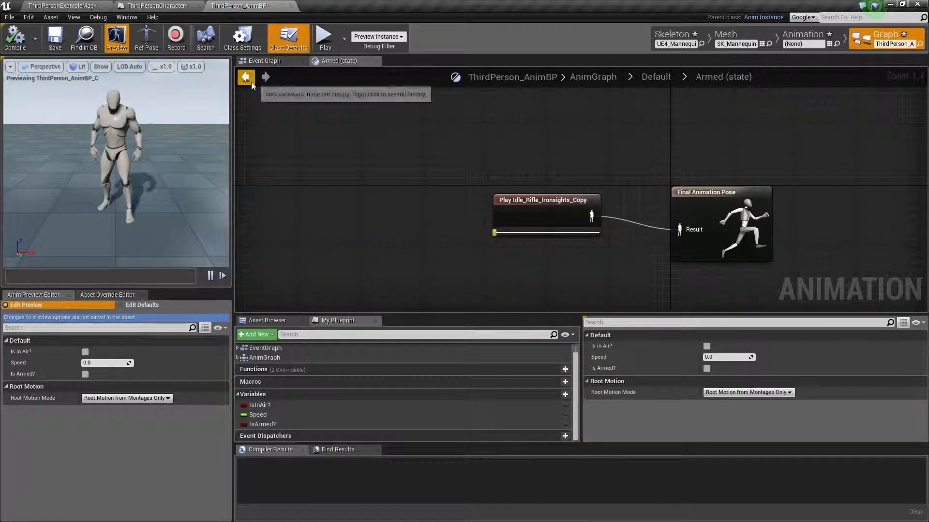
click(245, 76)
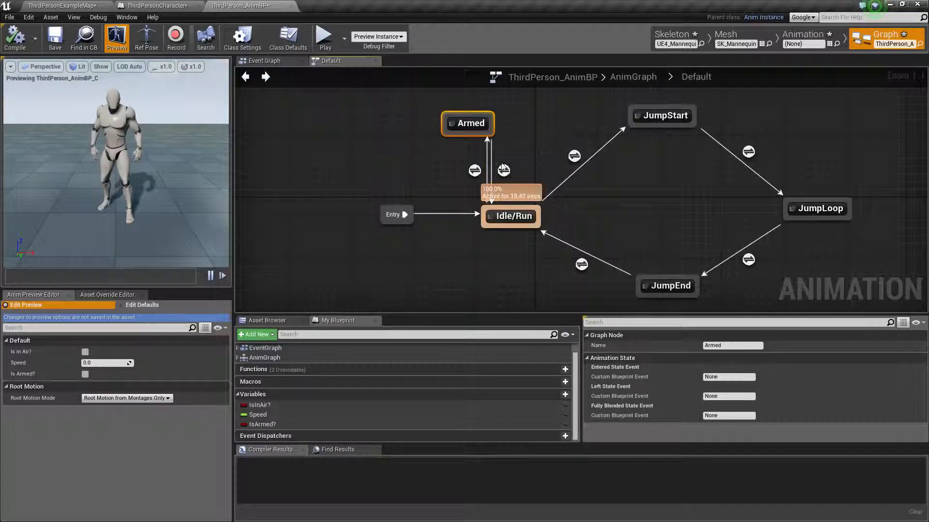
mouse_move(509, 216)
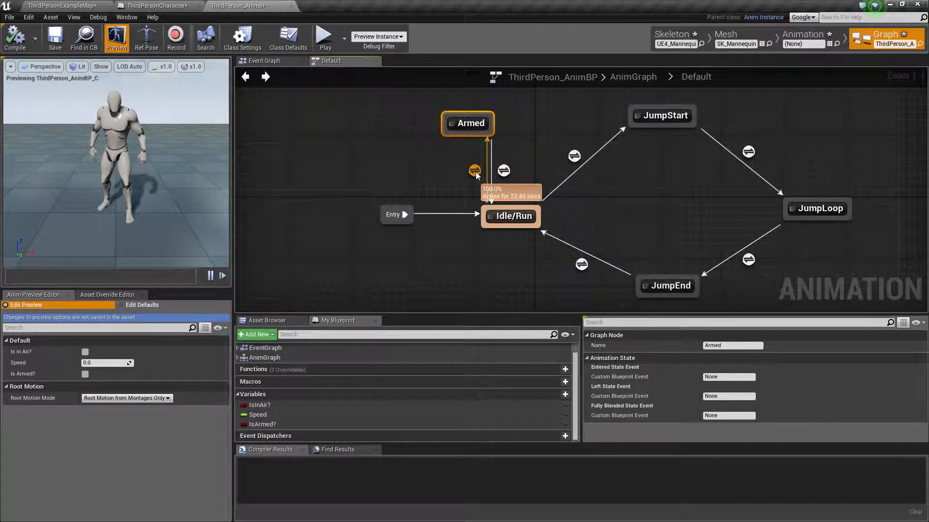
Step: Run another play test of the level
click(474, 171)
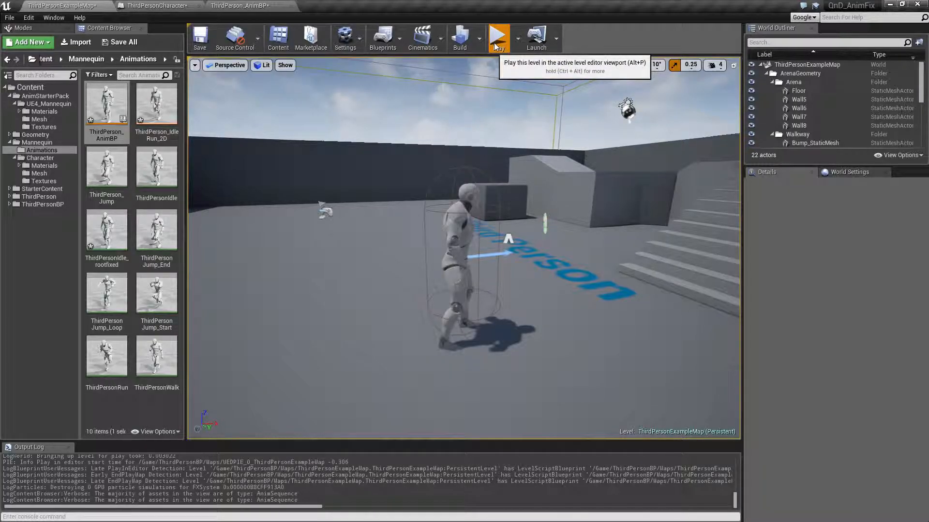
click(497, 37)
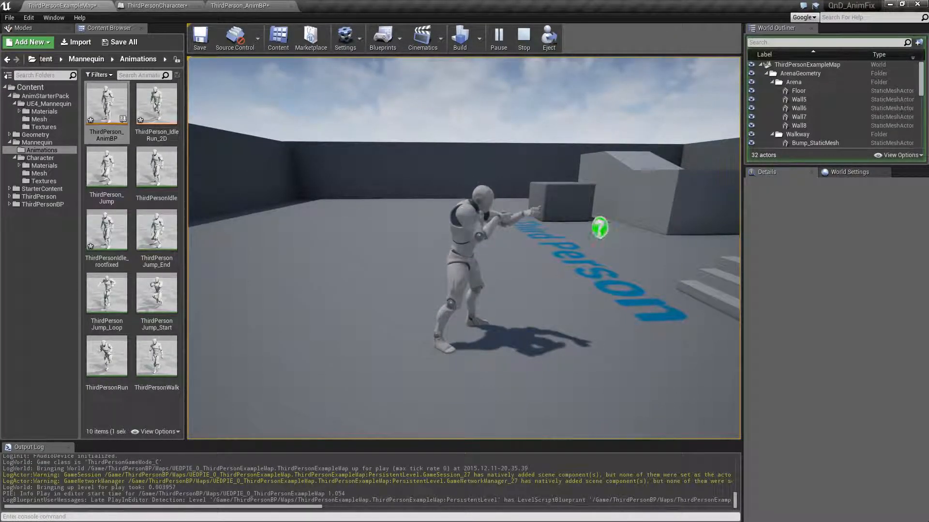
click(523, 37)
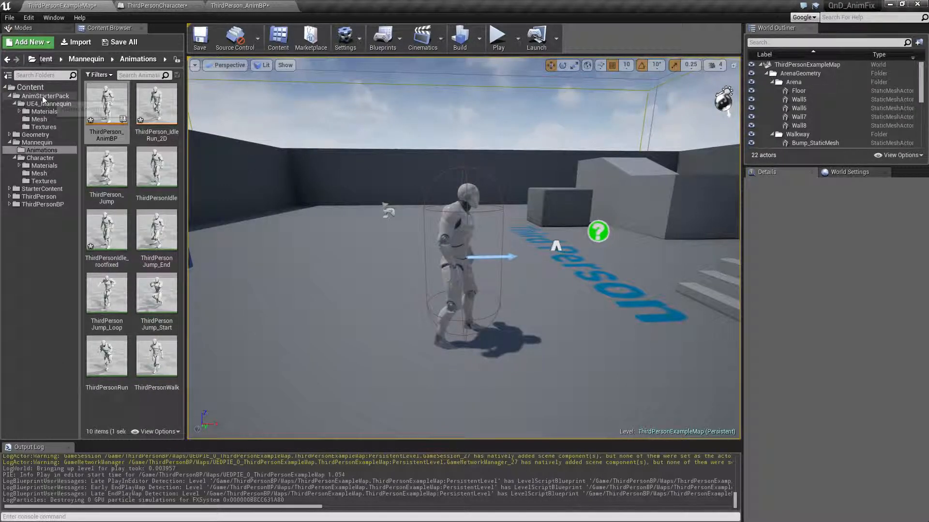
Step: Find ThirdPersonIdle in Mannequin Animations and export it to the desktop as ThirdPersonIdle.FBX
click(45, 95)
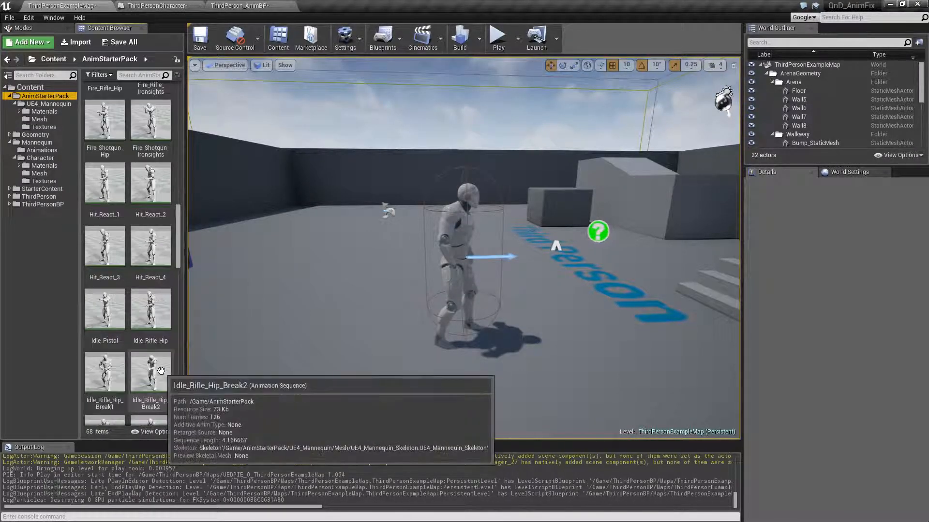
scroll(down, 3)
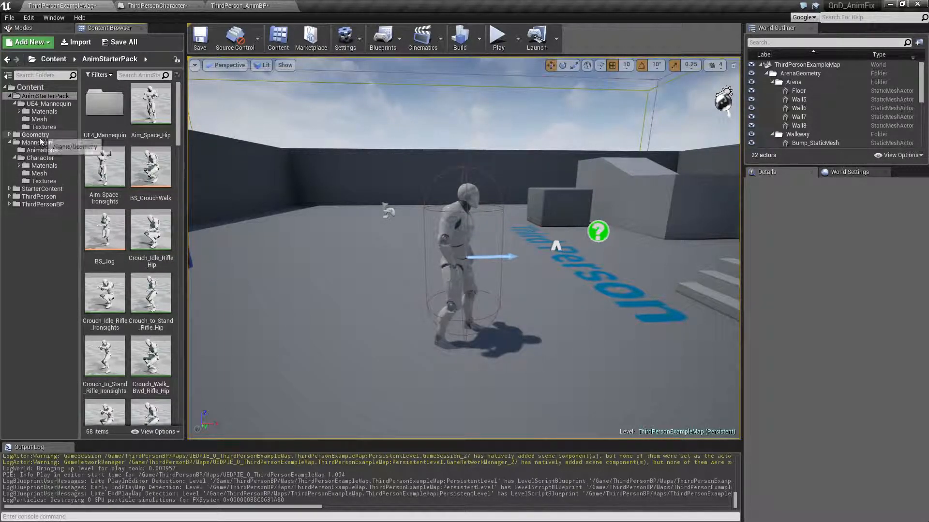
click(42, 150)
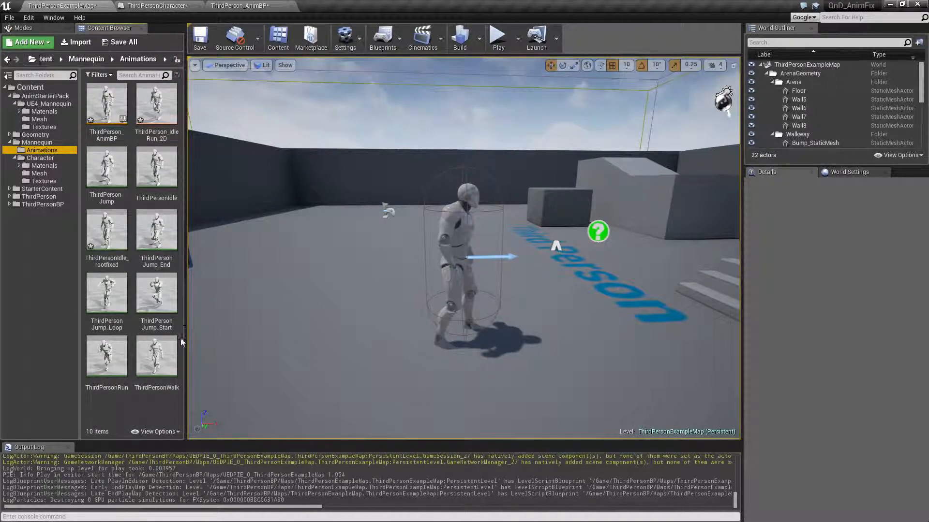
click(156, 168)
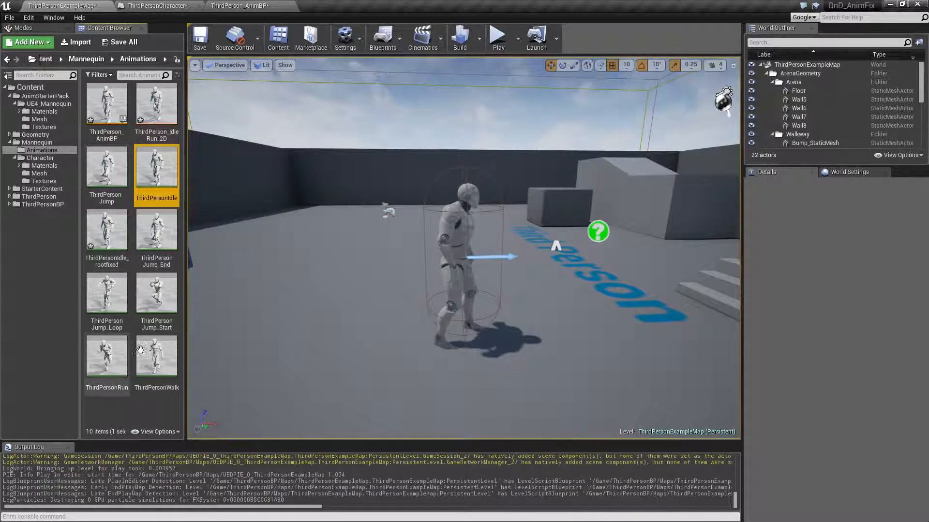
mouse_move(156, 169)
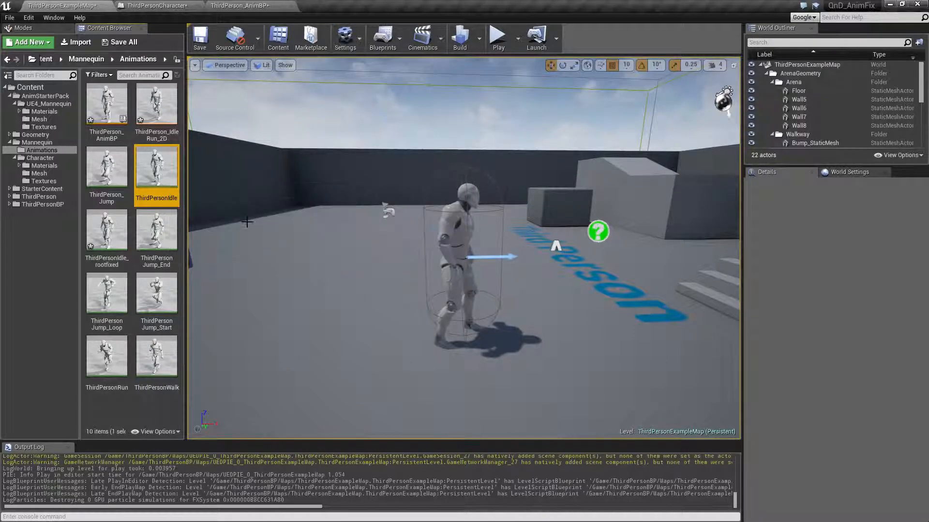
right_click(156, 168)
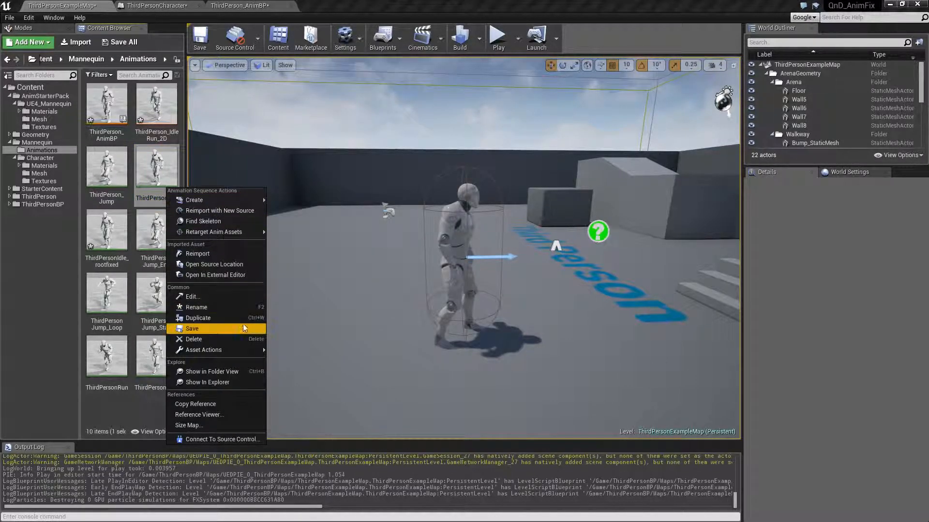
click(192, 329)
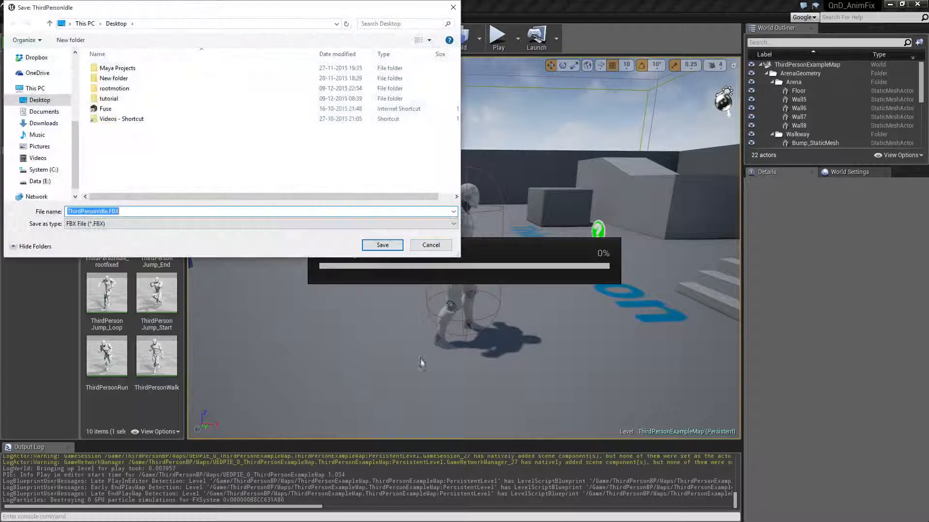
click(382, 244)
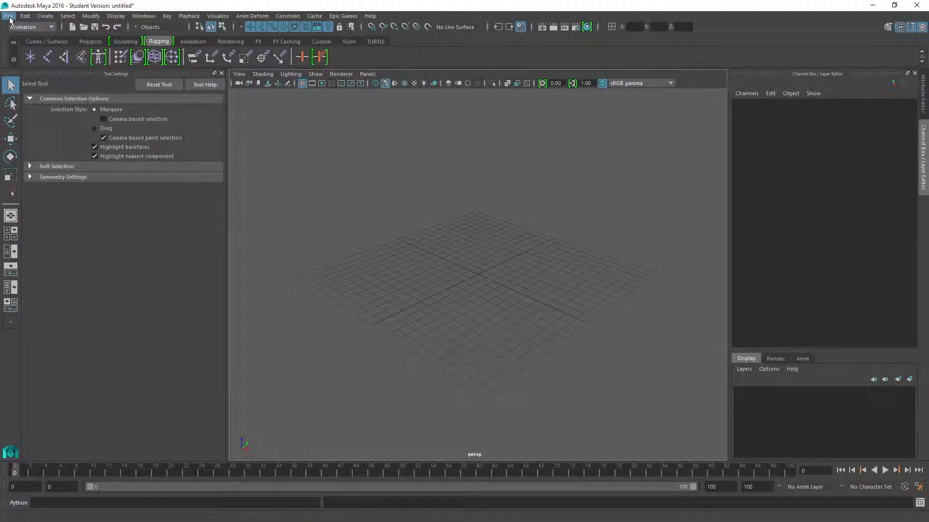
Step: Begin importing the exported ThirdPersonIdle FBX into the empty Maya scene
click(8, 16)
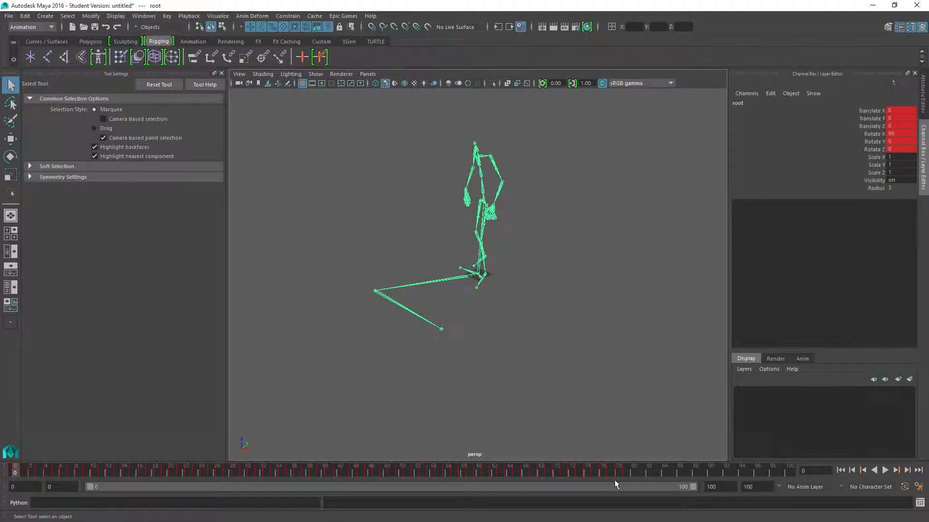
mouse_move(828, 489)
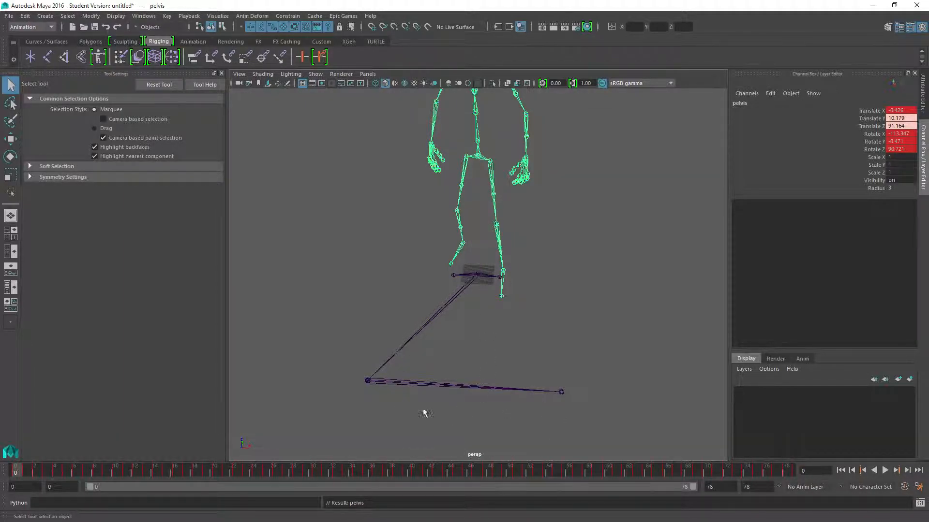
mouse_move(468, 285)
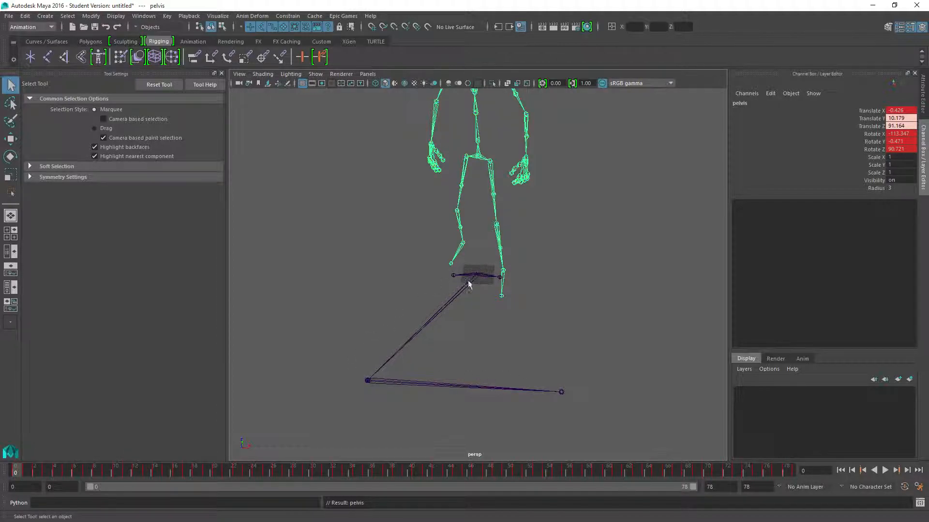
mouse_move(481, 279)
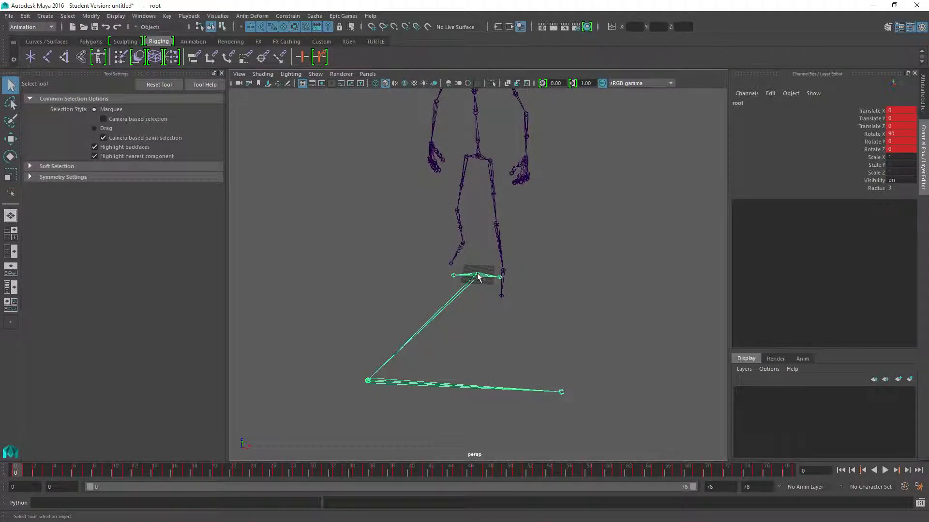
mouse_move(468, 290)
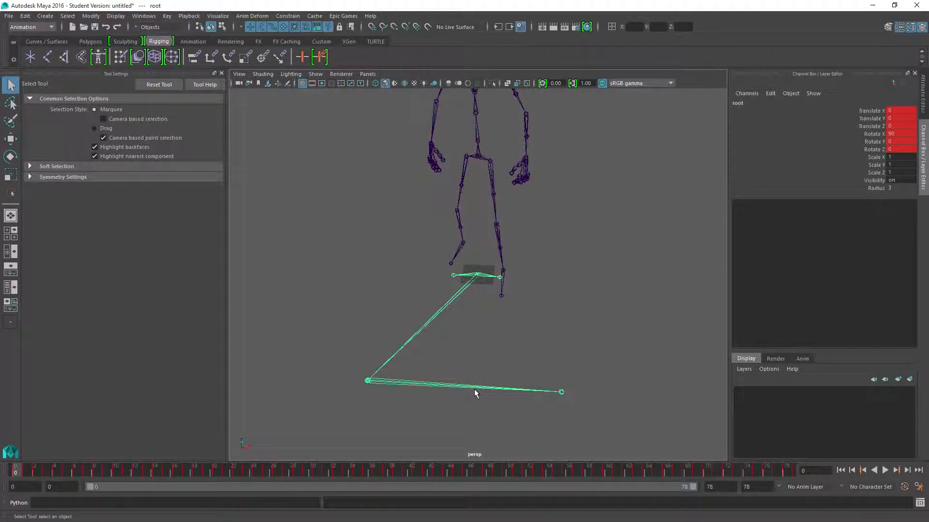
mouse_move(516, 351)
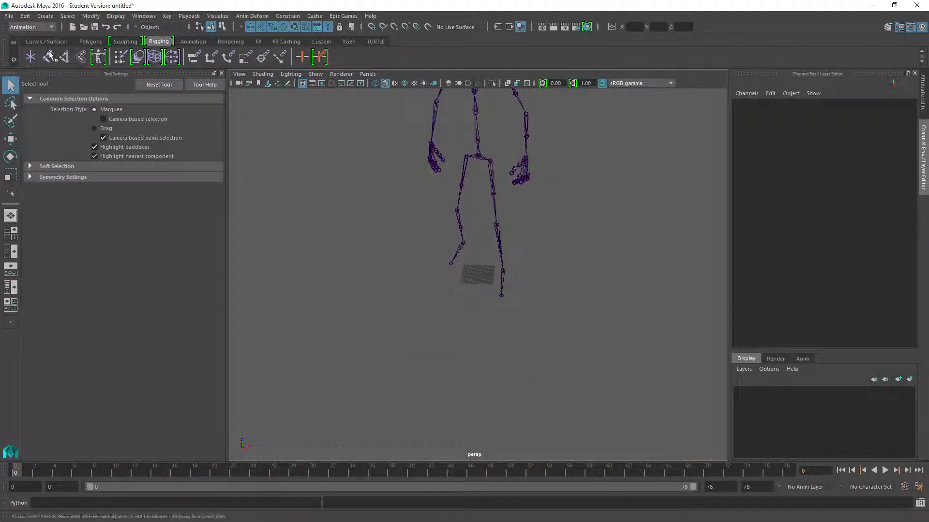
Step: Place a joint at the world origin, set its radius to 3, and rename it
click(10, 193)
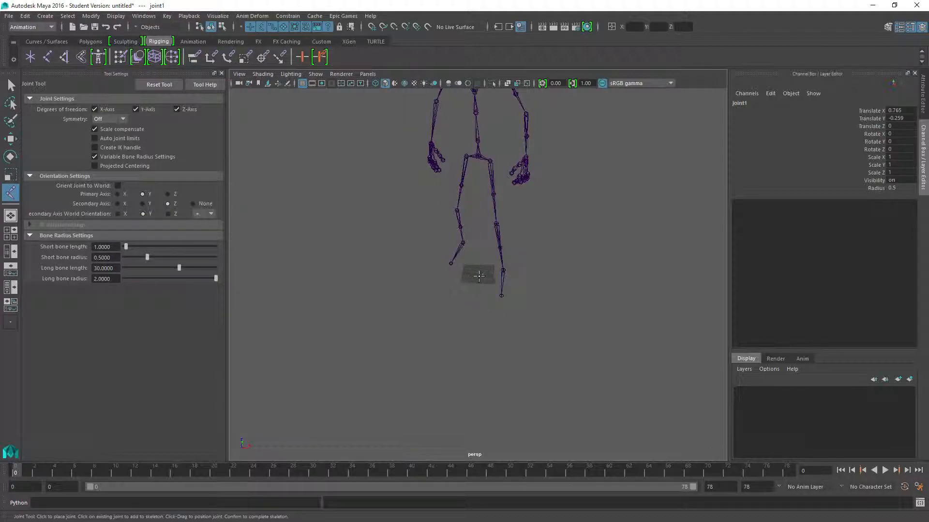
click(898, 187)
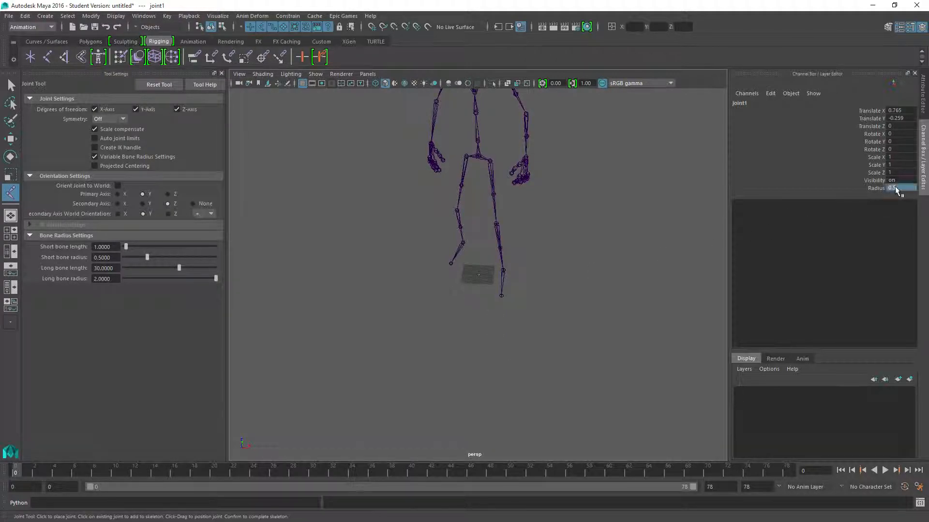
text(3)
click(901, 118)
text(0)
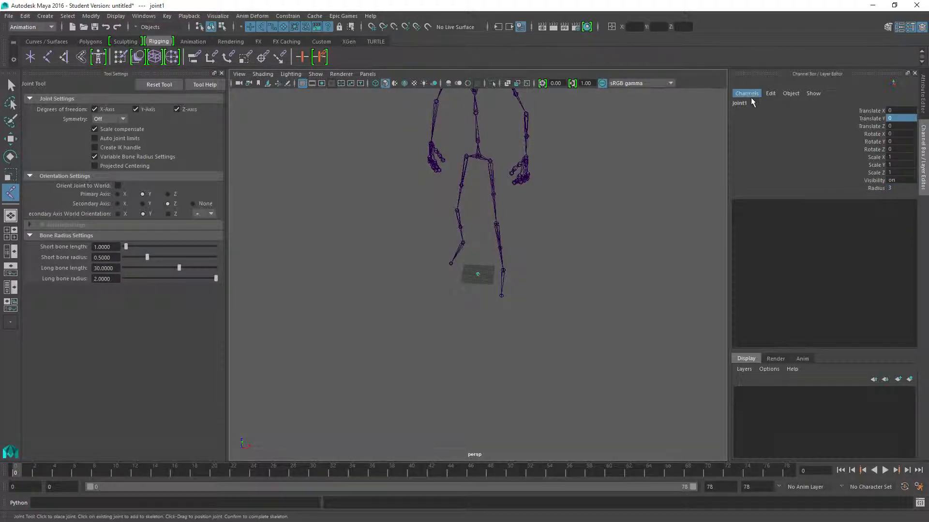
double_click(739, 102)
text(pelvis)
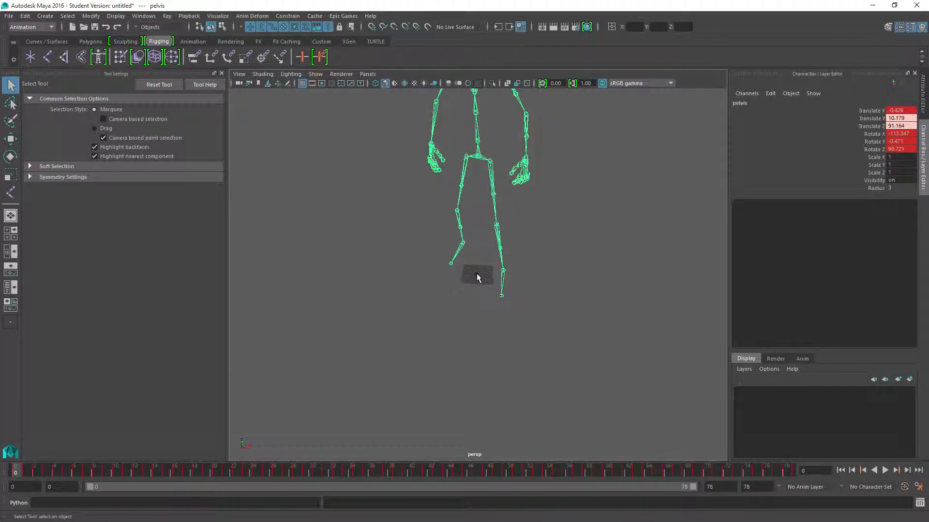
Step: Parent the pelvis chain under the new root joint and browse the Windows menus
click(477, 273)
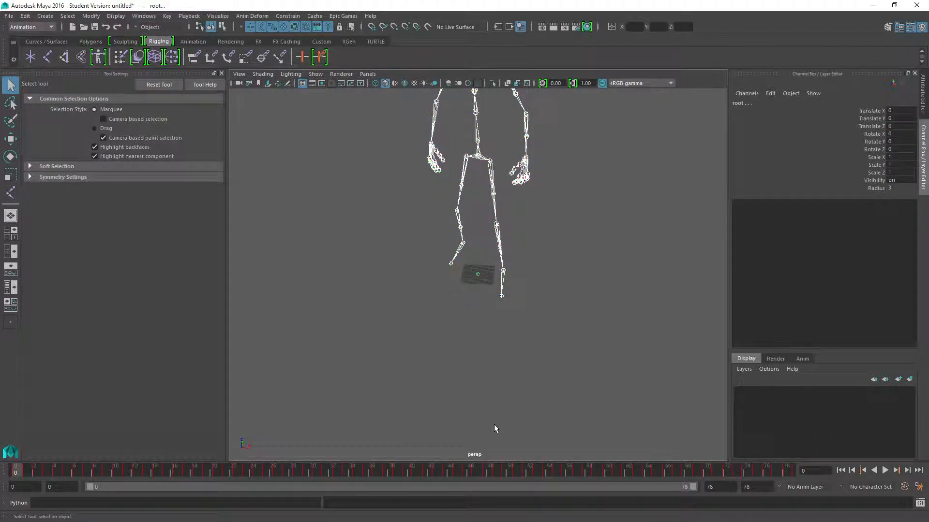
click(478, 172)
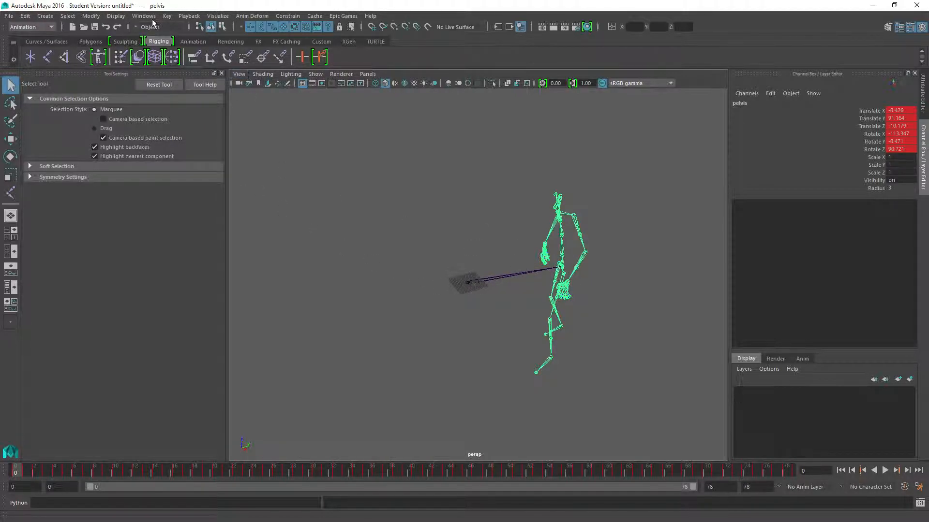
click(189, 16)
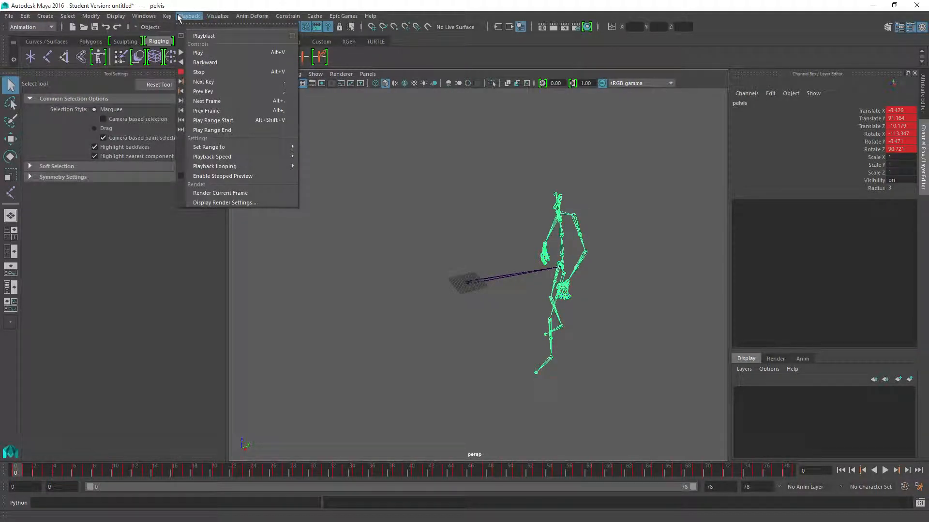
click(142, 16)
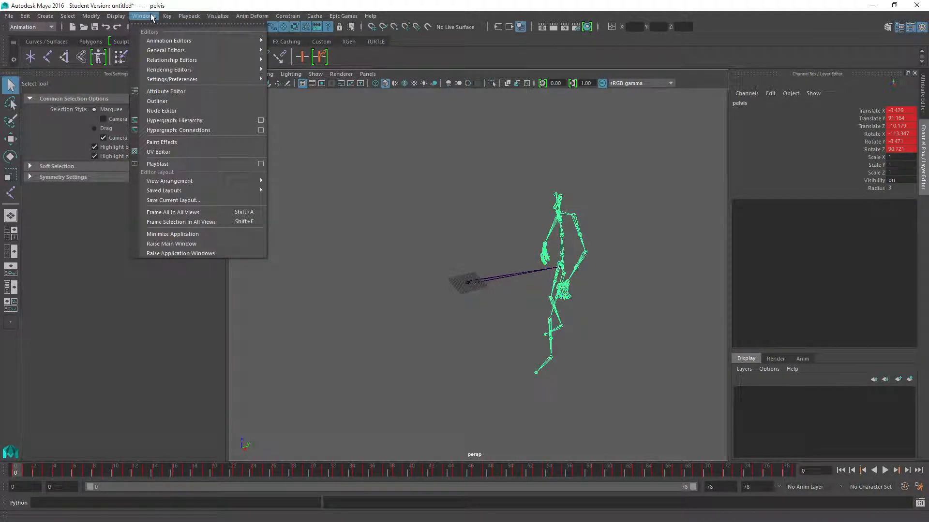
click(167, 16)
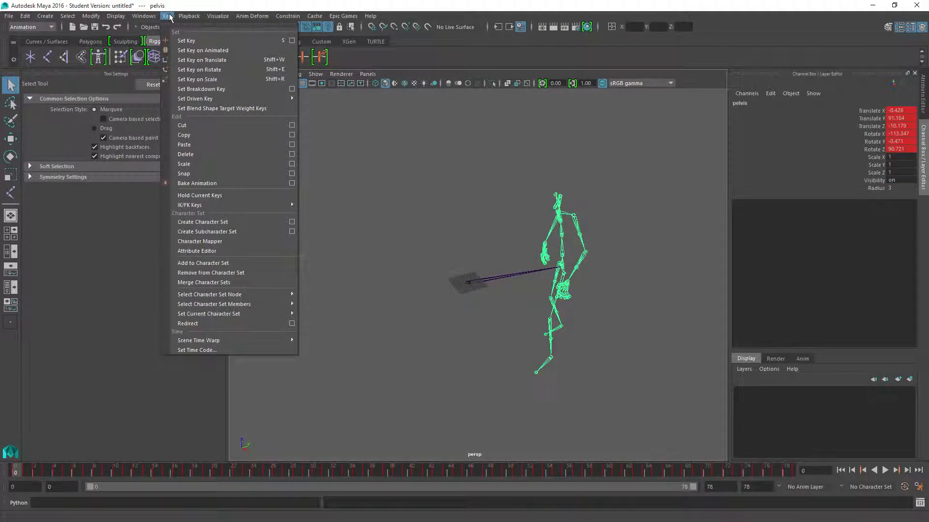
click(143, 16)
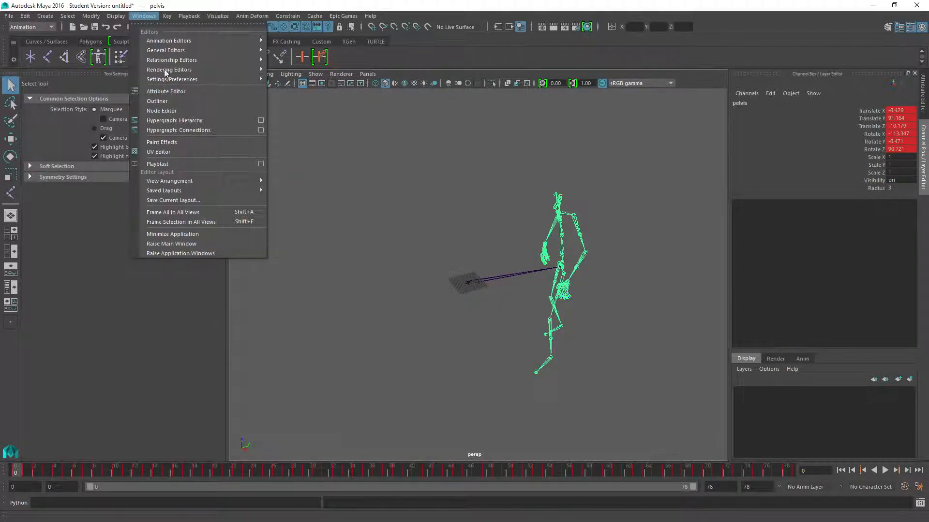
mouse_move(168, 40)
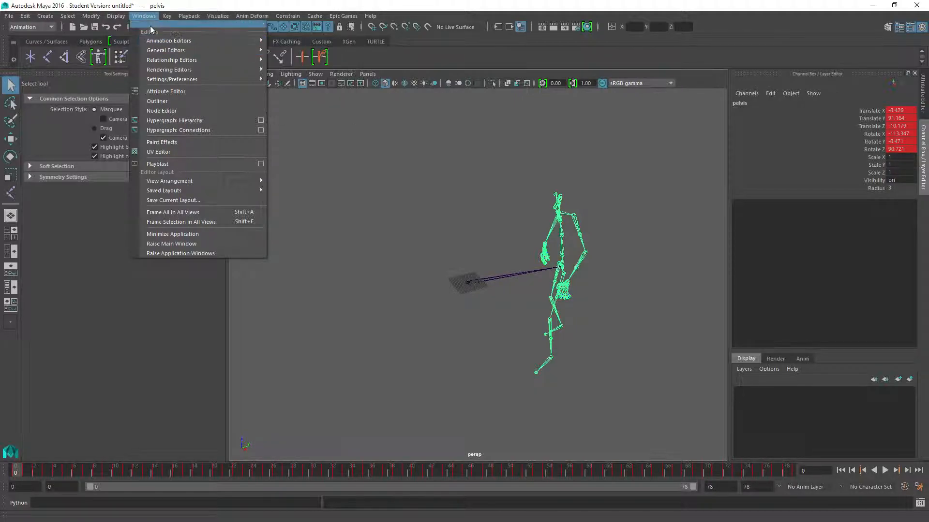
mouse_move(169, 40)
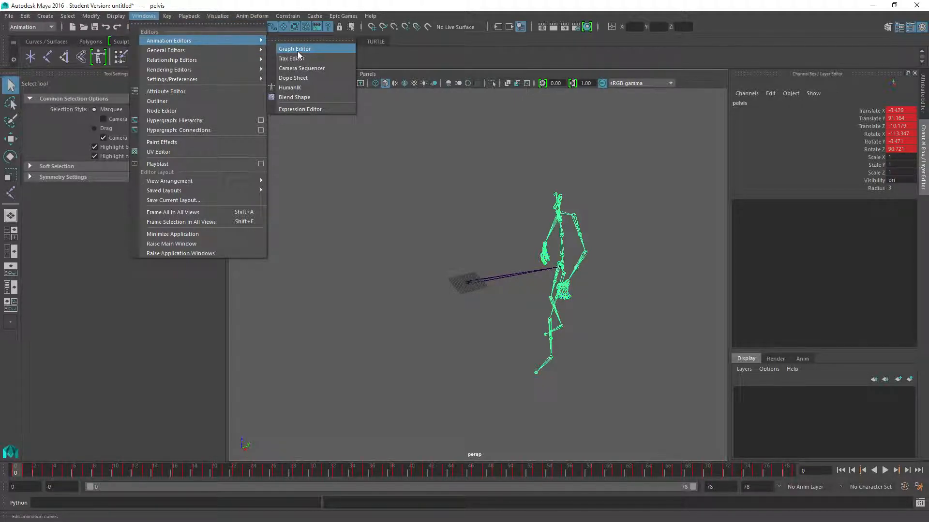
Step: Open the Graph Editor and compare the pelvis Translate Y and Translate Z curves
click(295, 48)
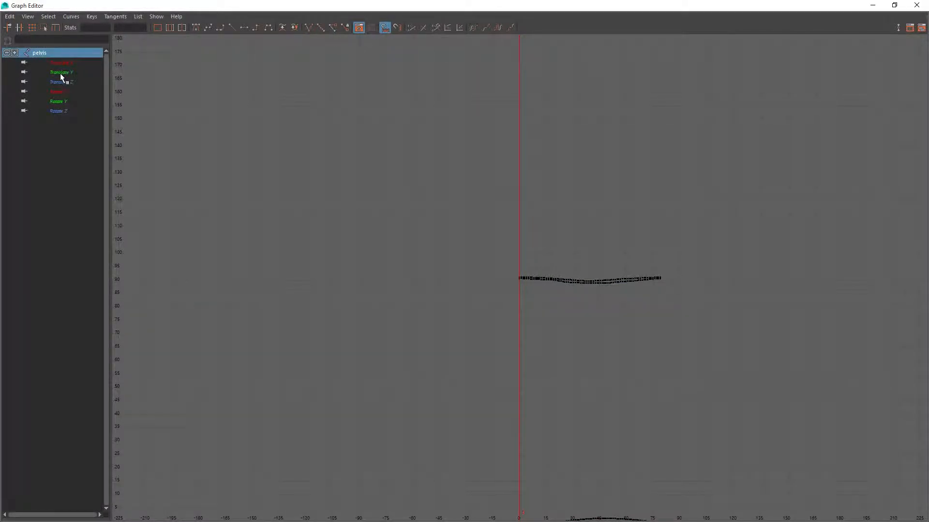
click(60, 72)
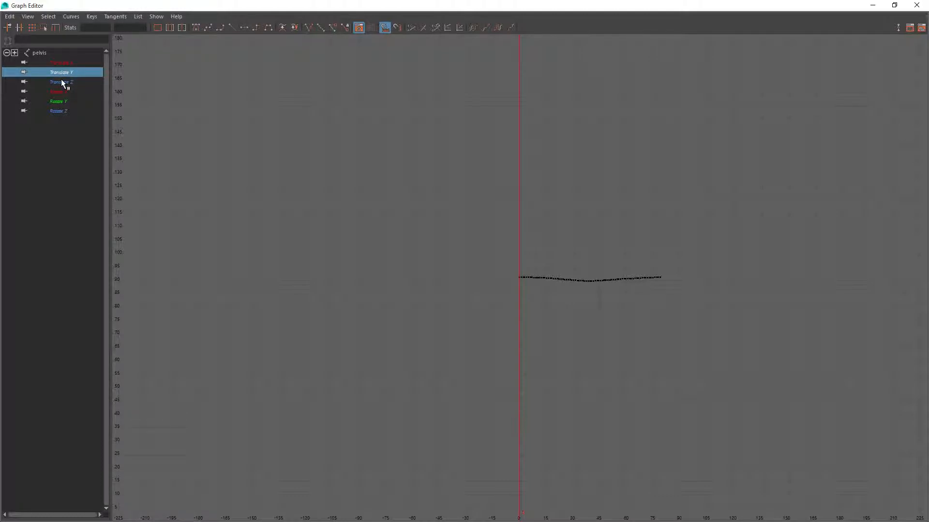
click(61, 82)
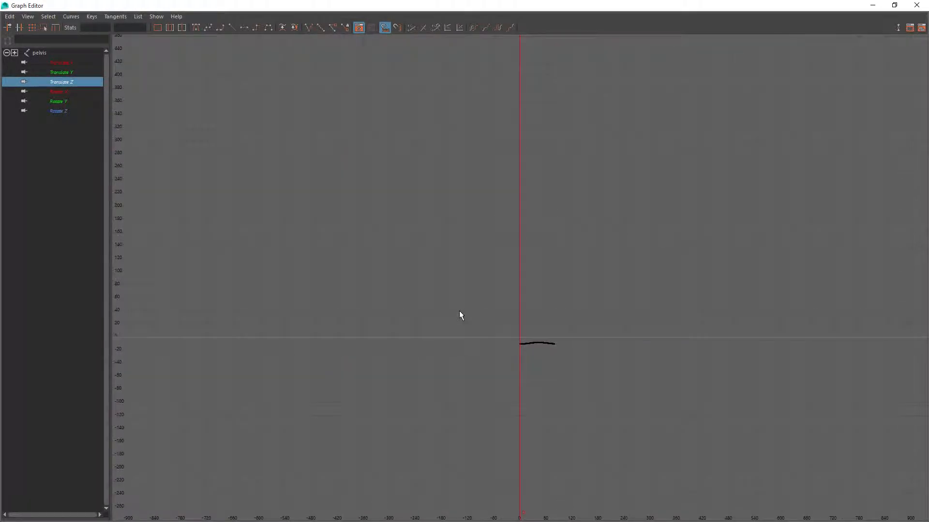
click(61, 71)
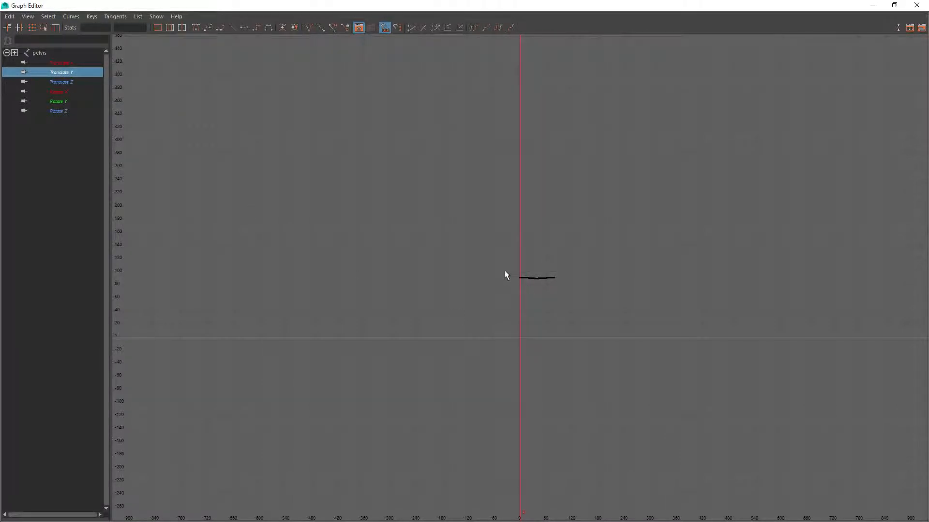
mouse_move(507, 319)
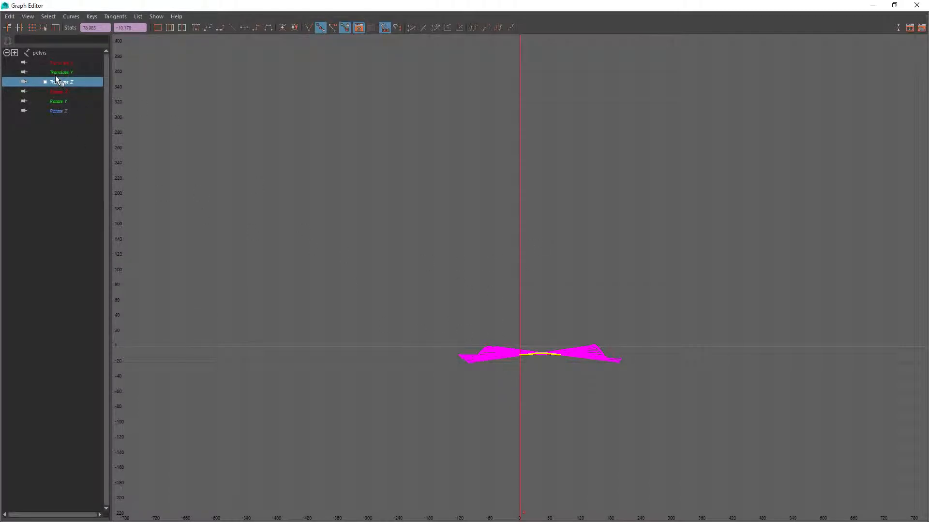
click(61, 71)
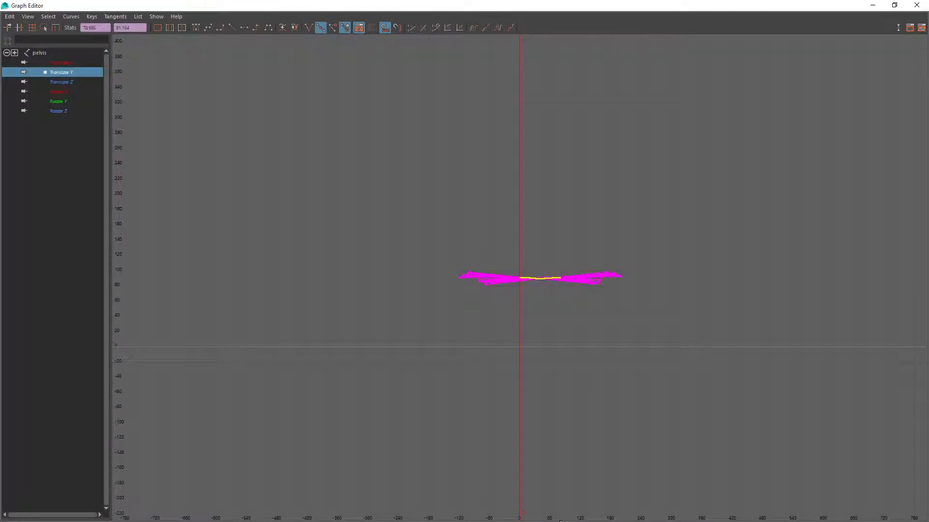
mouse_move(467, 296)
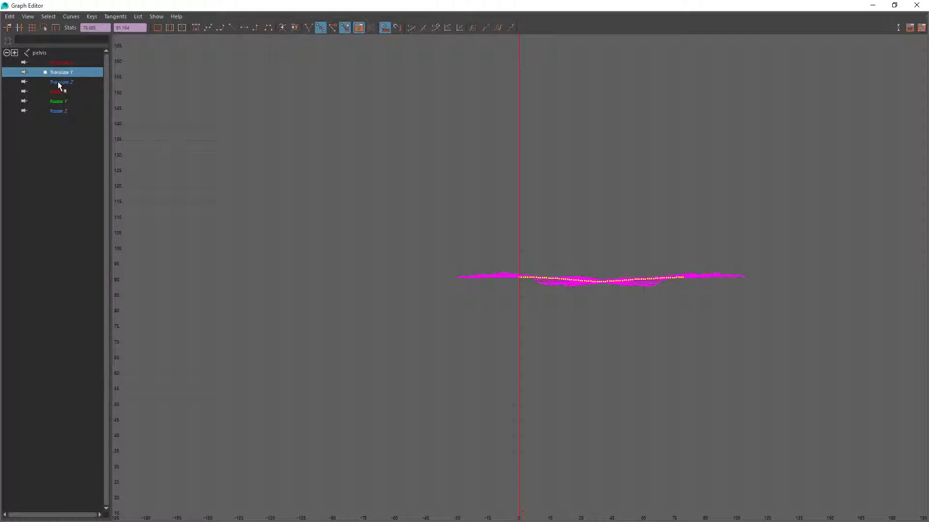
click(61, 81)
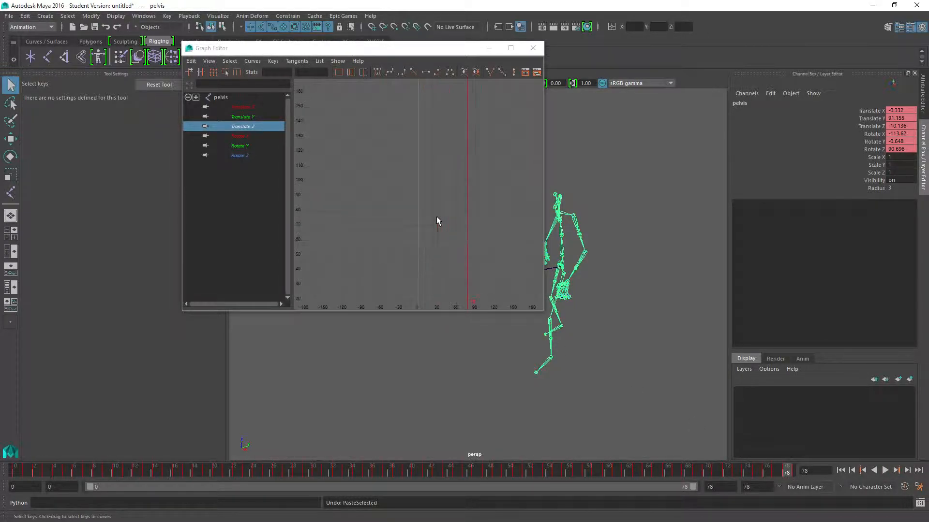
Step: Maximize the Graph Editor, select all Translate Y keys, then view Translate Z
click(510, 48)
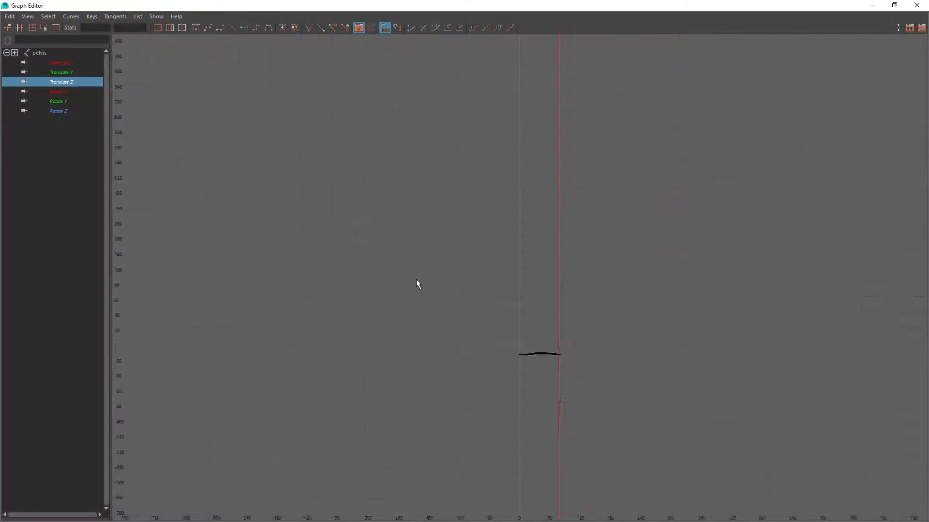
click(62, 71)
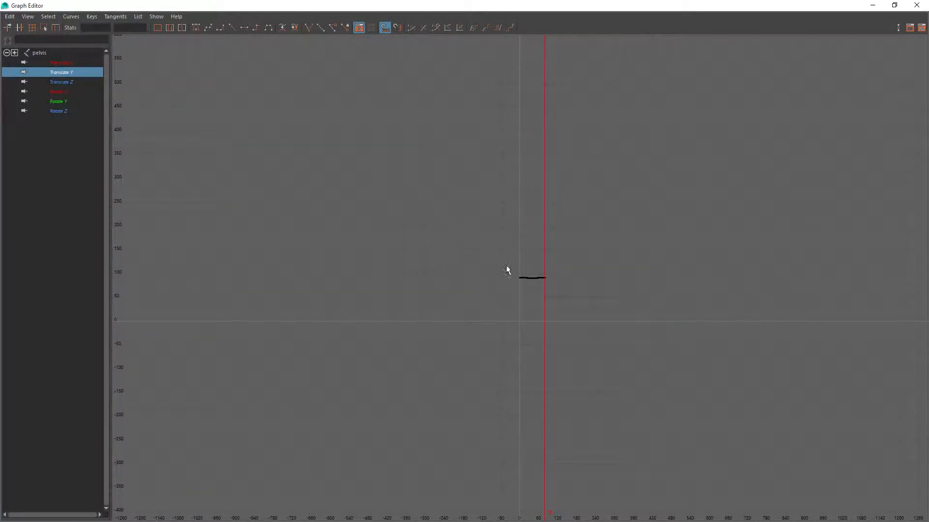
click(508, 278)
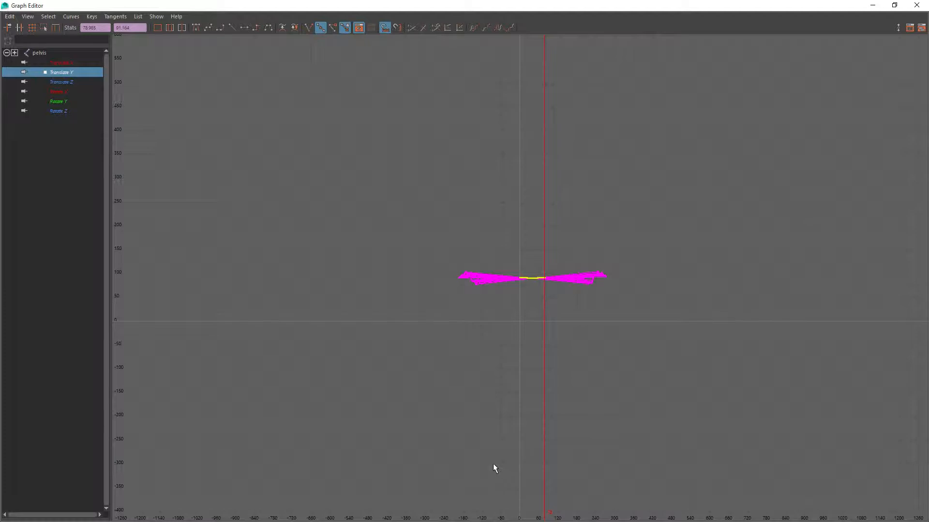
click(60, 81)
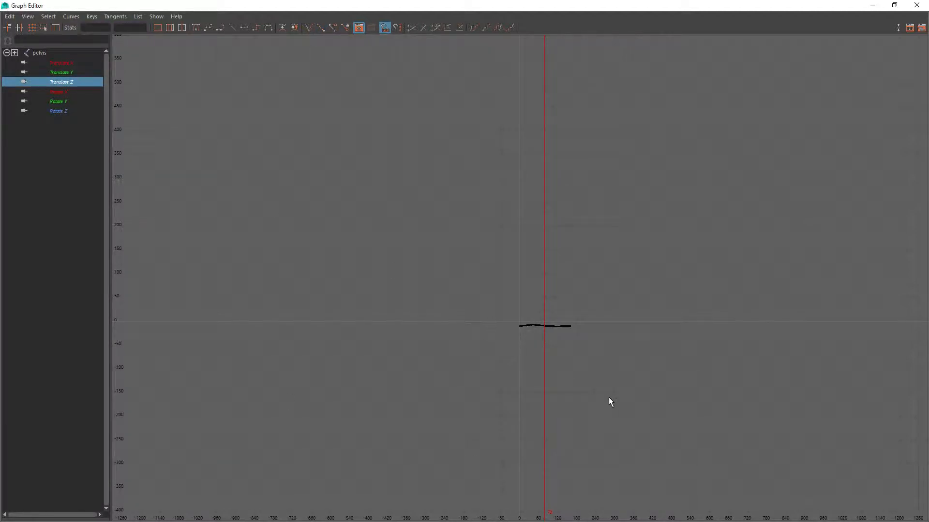
mouse_move(380, 300)
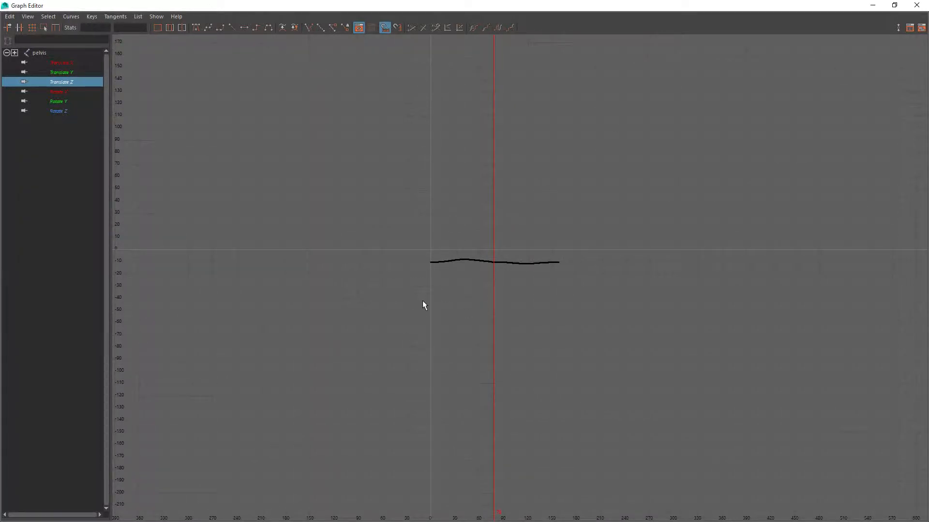
mouse_move(446, 303)
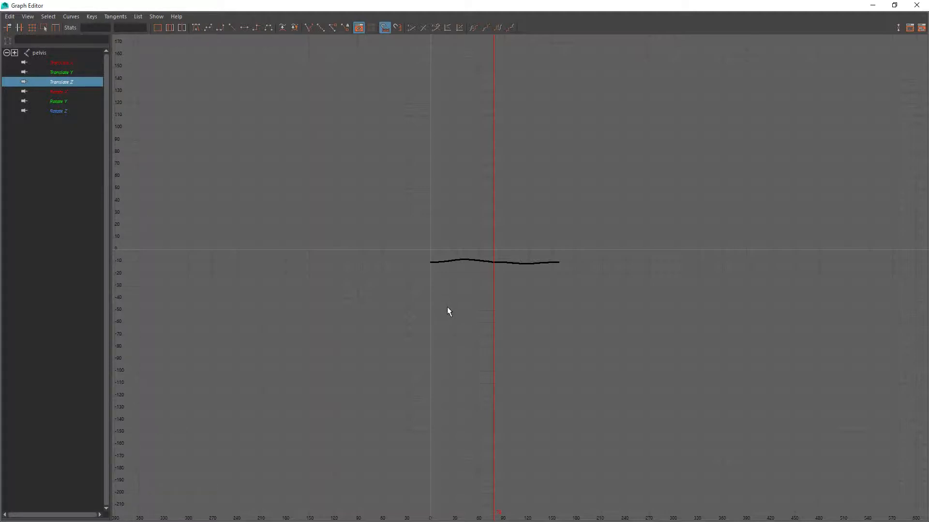
mouse_move(478, 293)
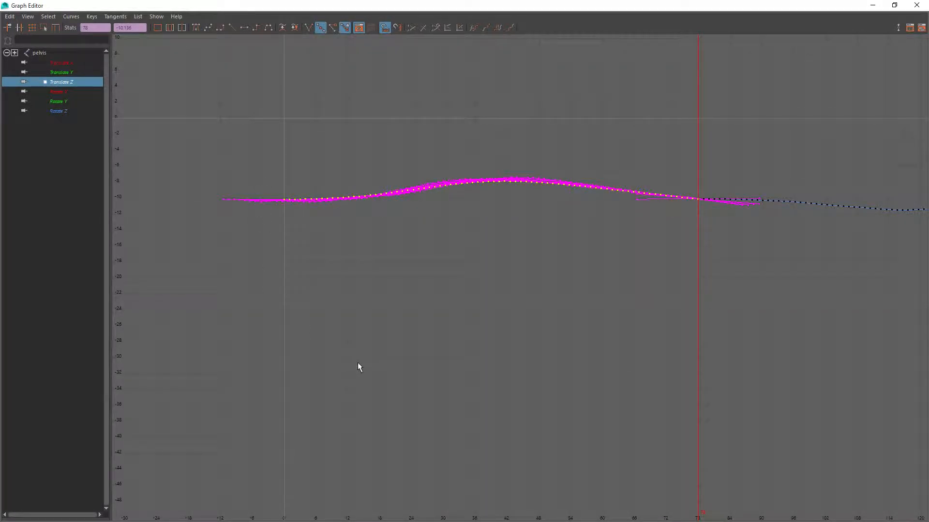
mouse_move(373, 358)
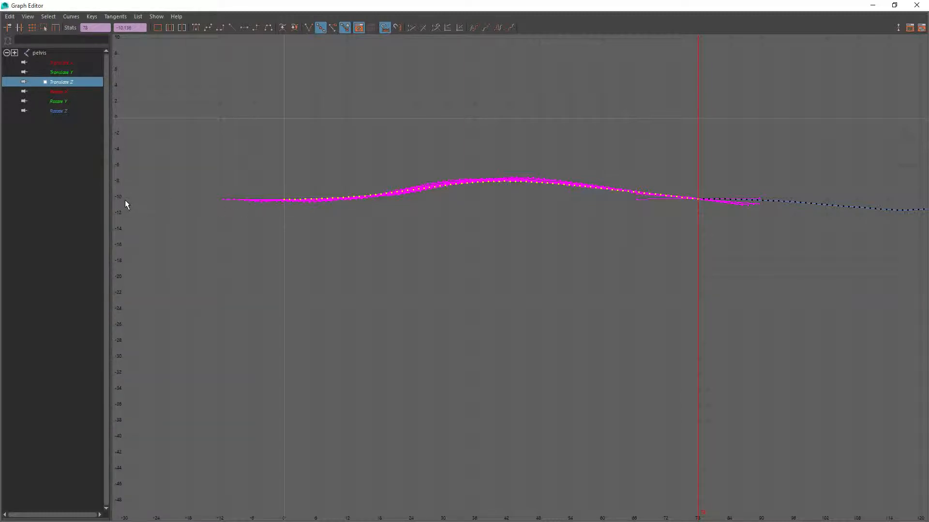
mouse_move(274, 210)
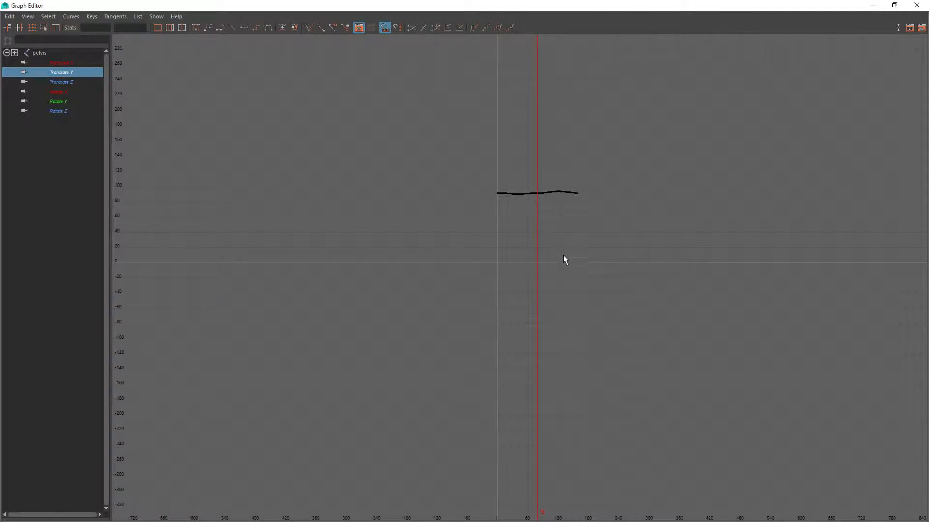
mouse_move(496, 238)
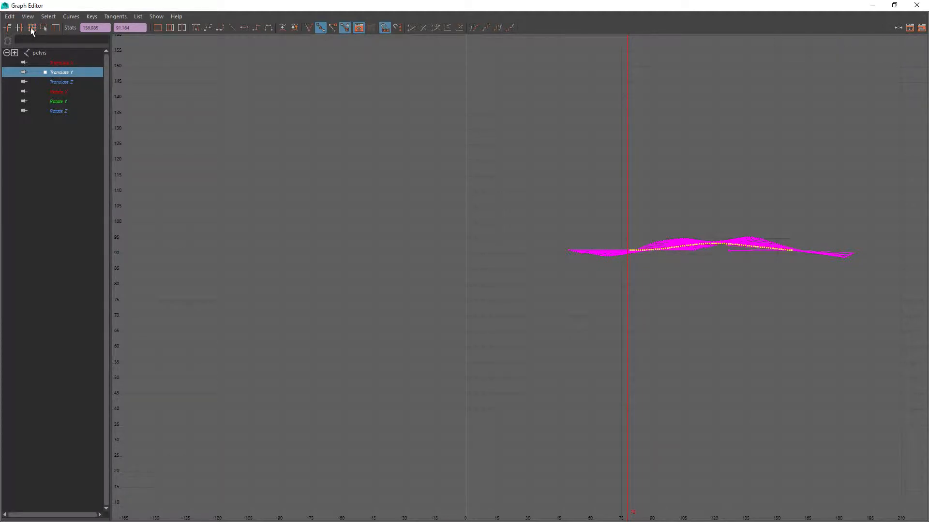
mouse_move(44, 28)
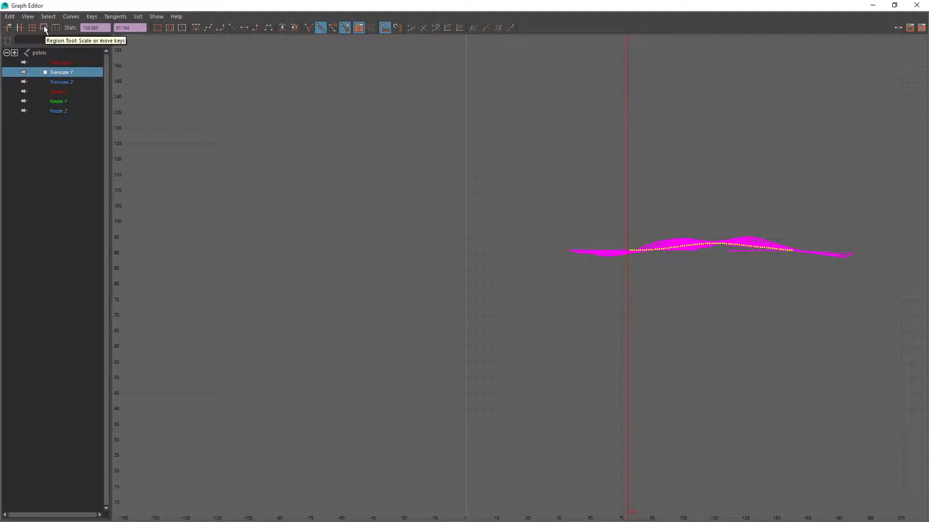
Step: With the Region Tool, slide Translate Y keys earlier and lower, then scale Translate Z keys
click(44, 28)
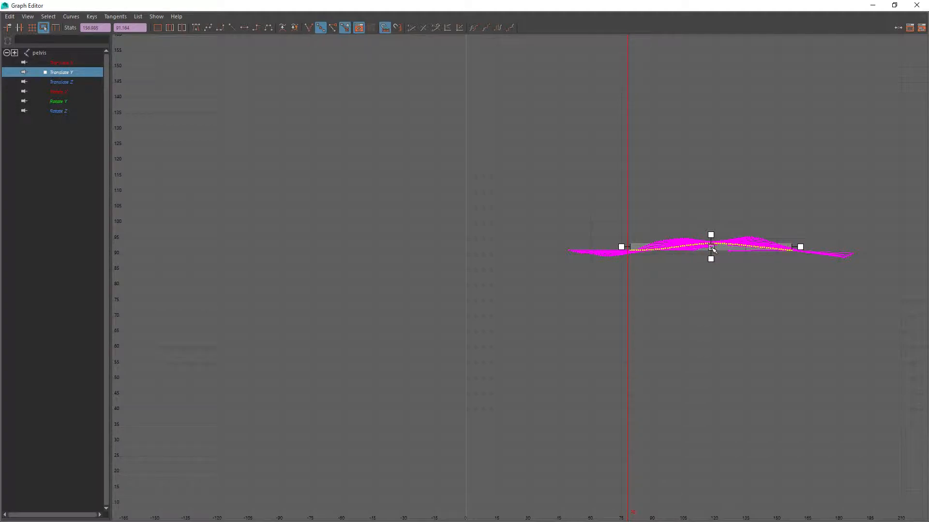
drag(710, 246, 630, 246)
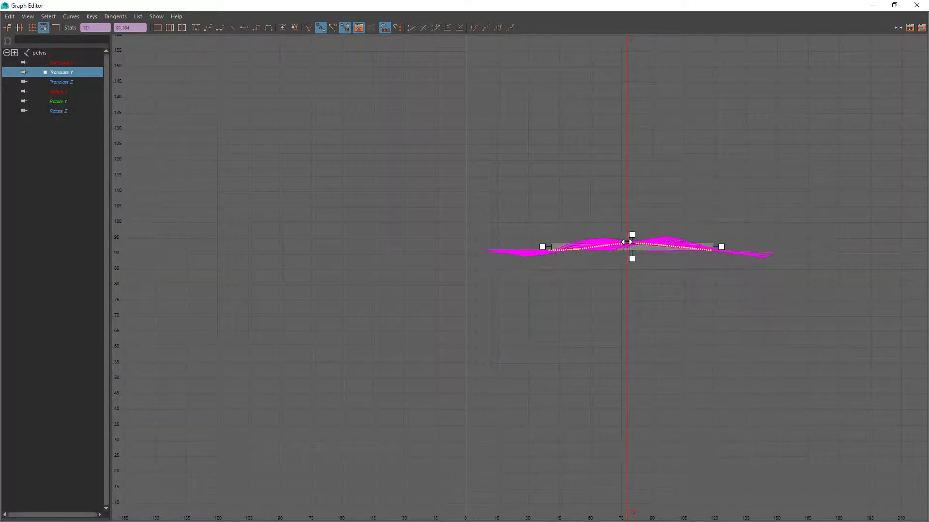
drag(632, 243, 548, 243)
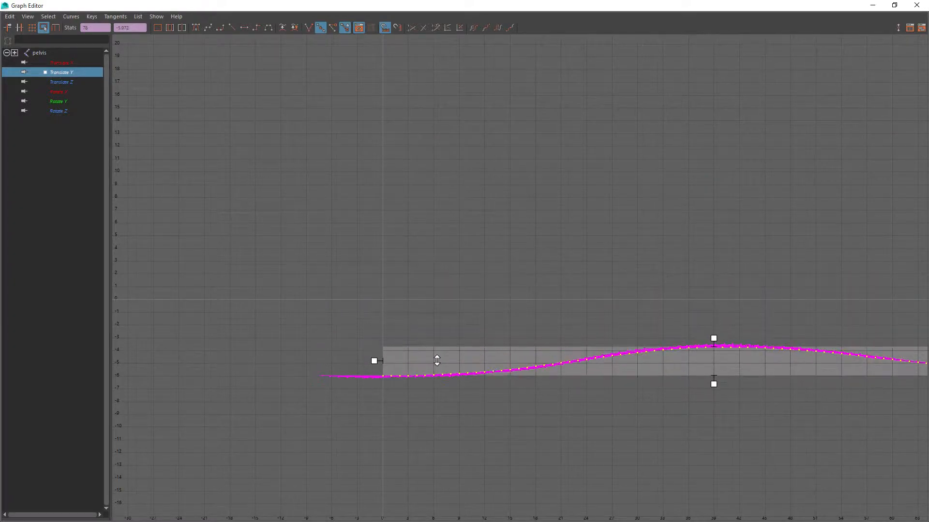
drag(437, 359, 430, 402)
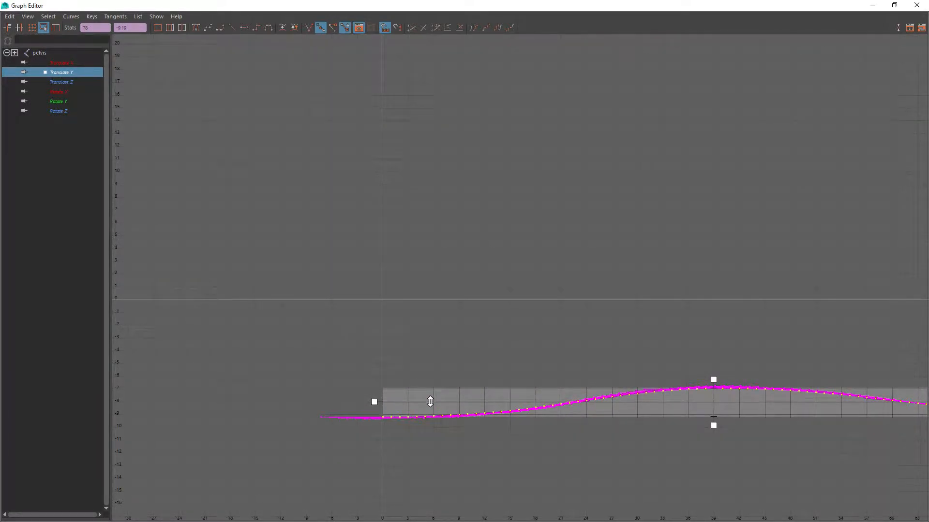
drag(429, 402, 428, 410)
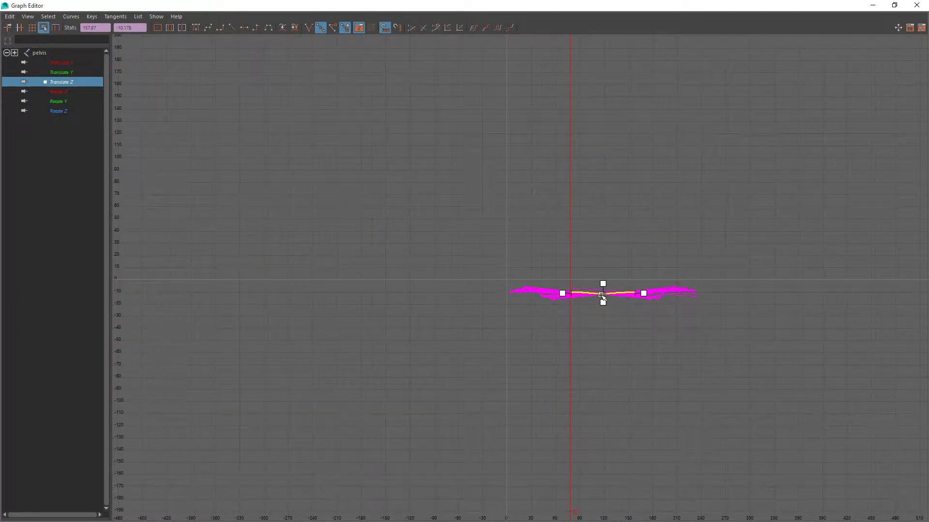
drag(603, 299, 565, 213)
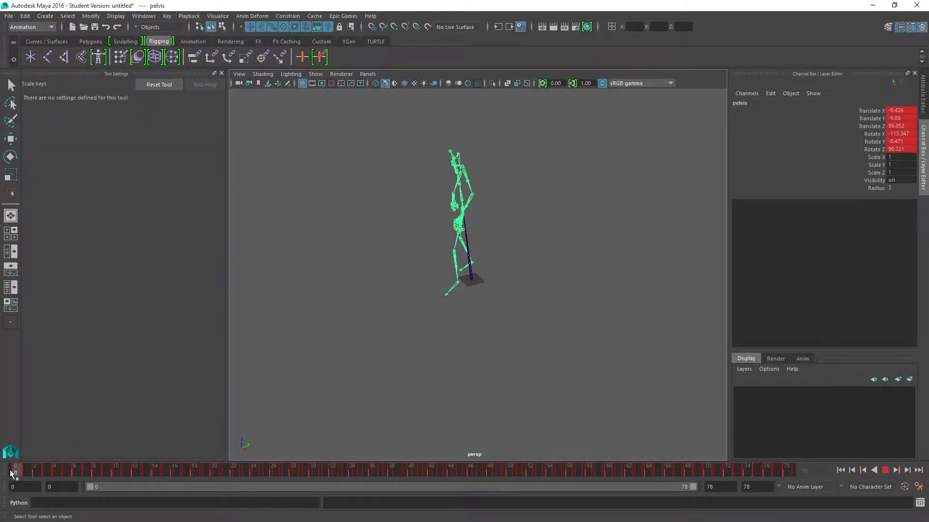
Step: At frame 0, Export All to the desktop as ThirdPersonIdle_rootfixed.FBX and dismiss warnings
click(787, 471)
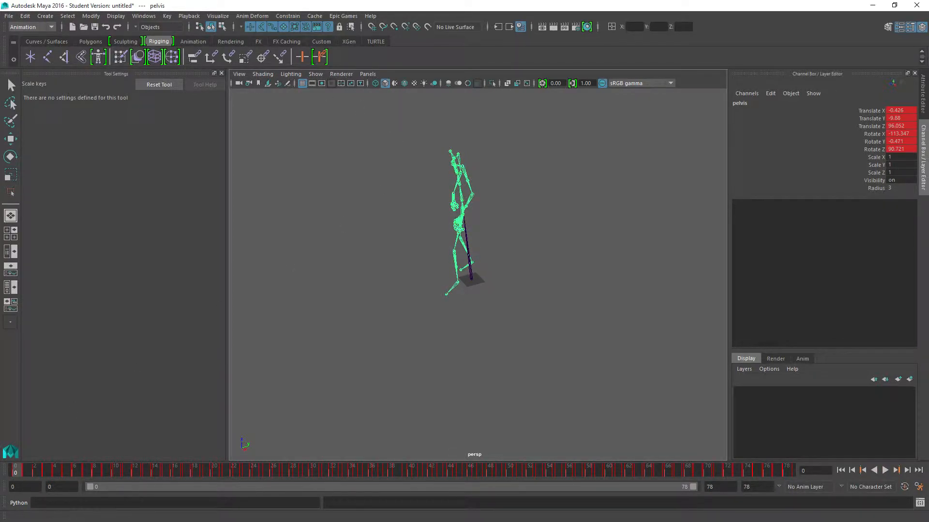
click(9, 16)
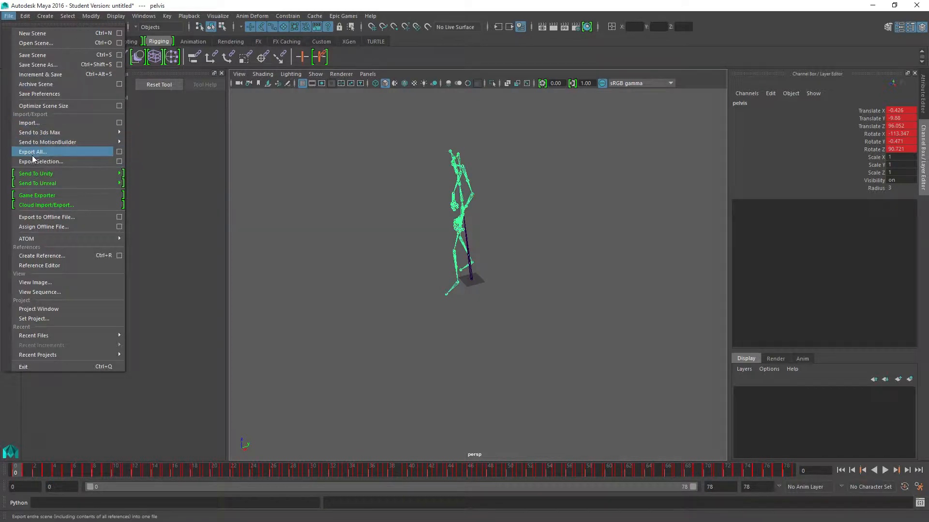
click(32, 151)
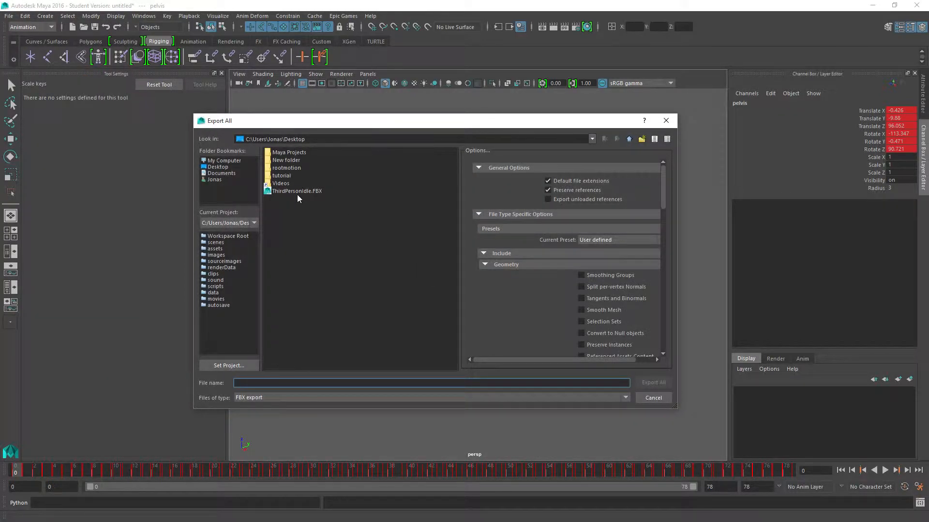
click(297, 191)
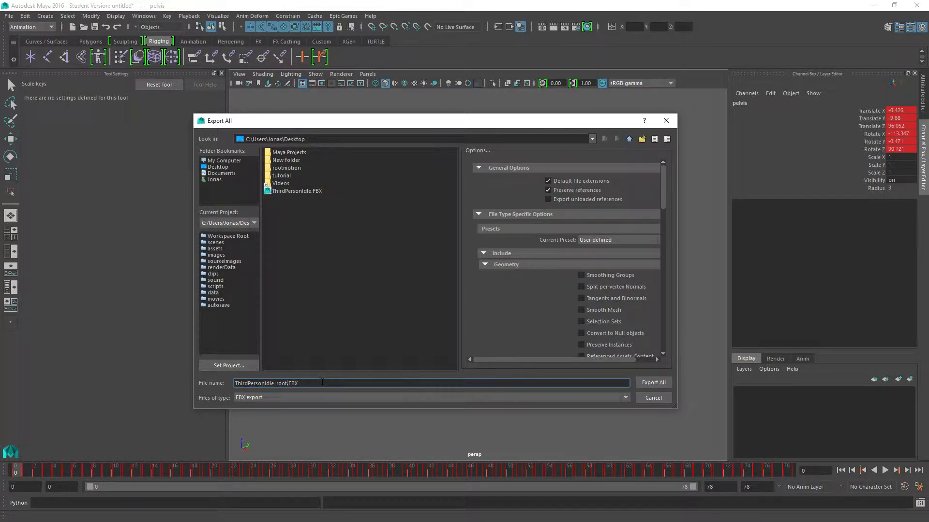
click(652, 382)
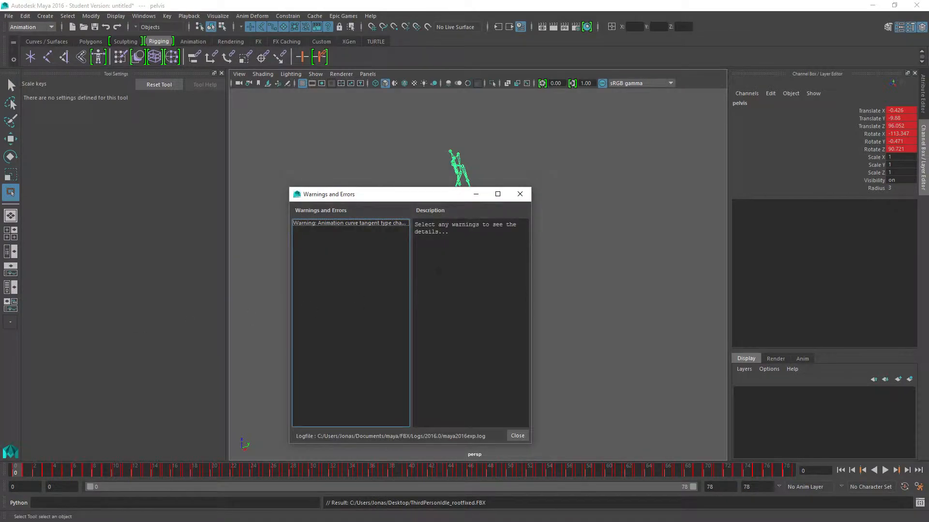
click(517, 435)
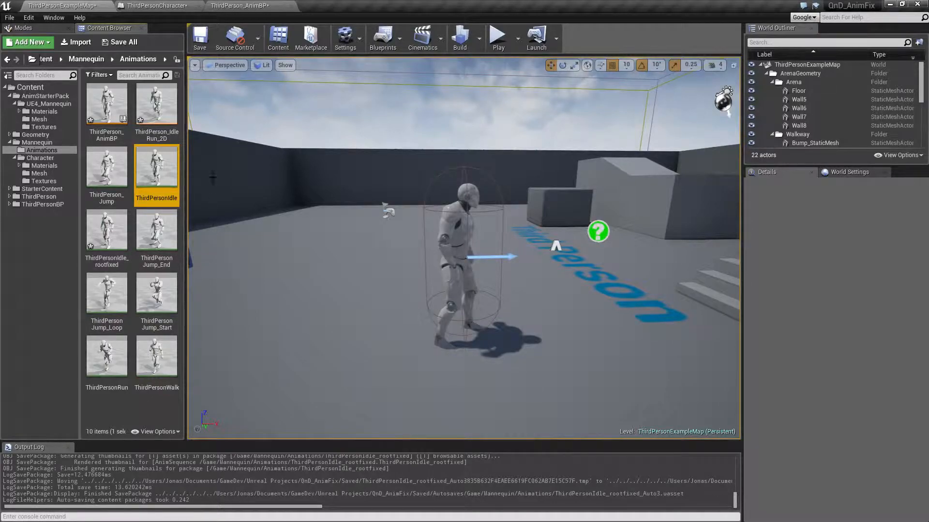
Step: Import ThirdPersonIdle_rootfixed.FBX, overwrite the existing asset, and choose UE4_Mannequin_Skeleton
click(76, 42)
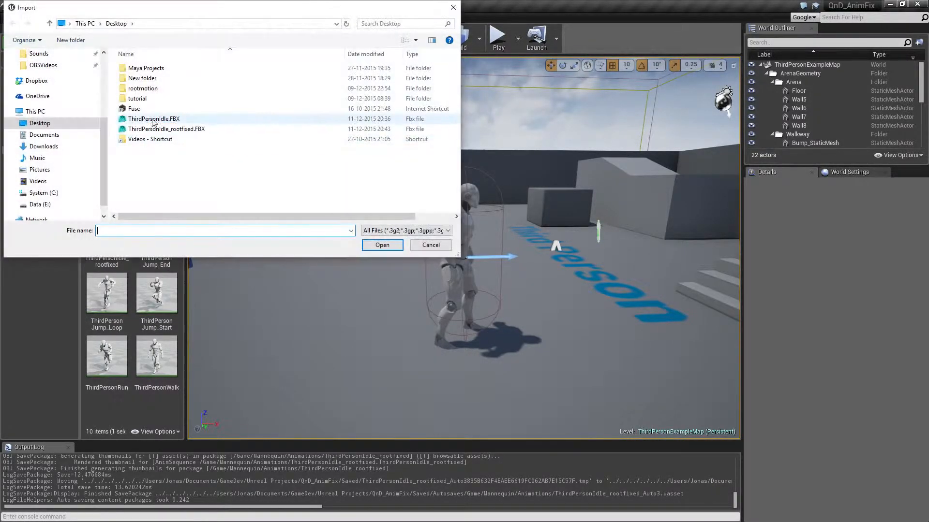
click(381, 244)
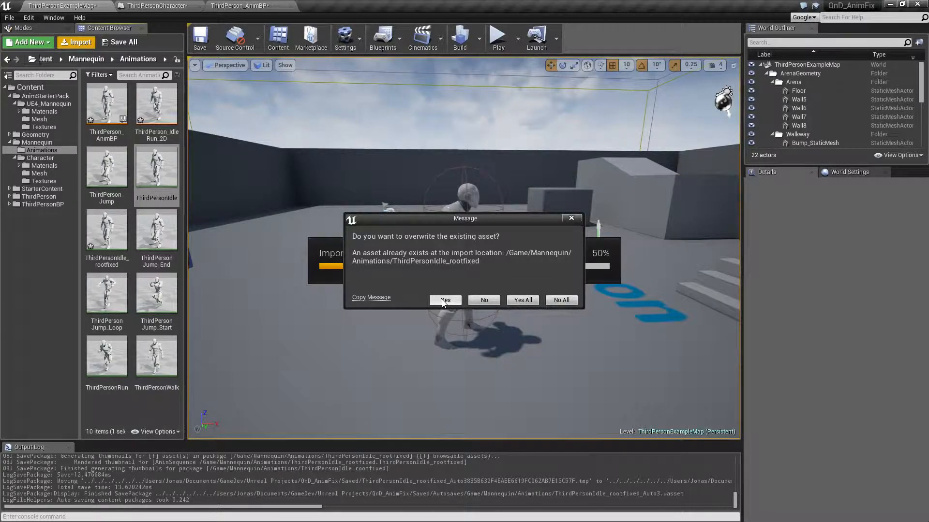
click(445, 301)
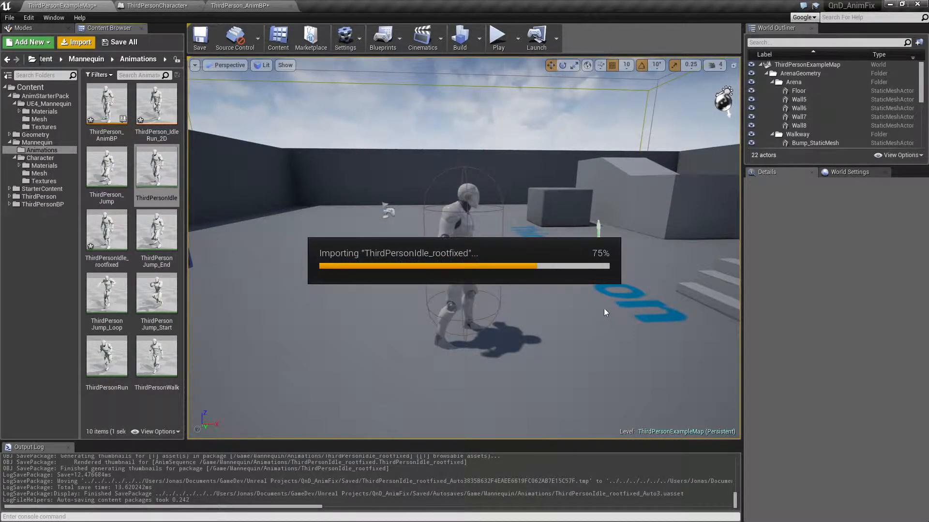
click(474, 266)
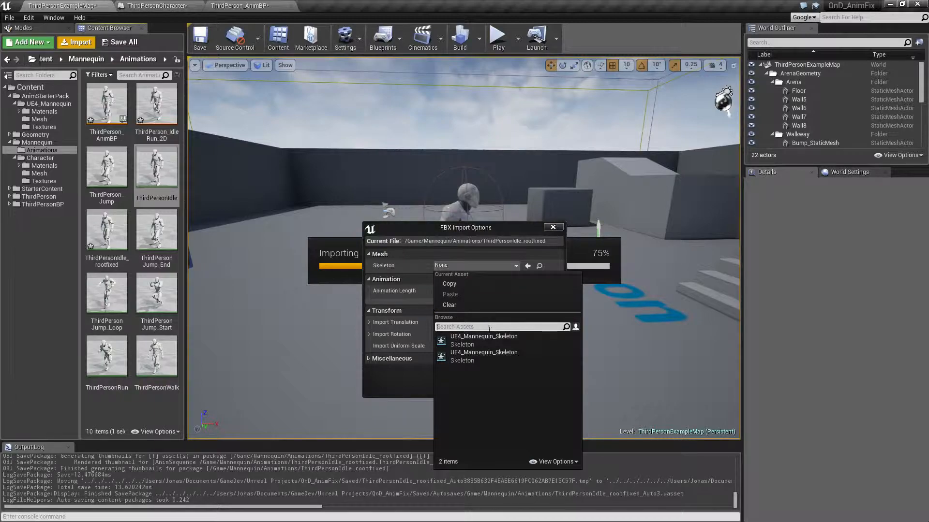
mouse_move(477, 360)
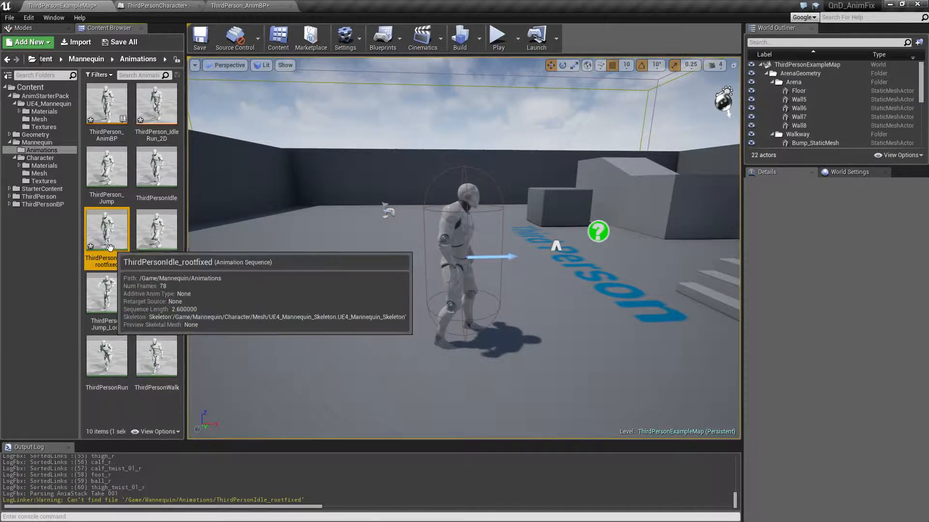
mouse_move(158, 115)
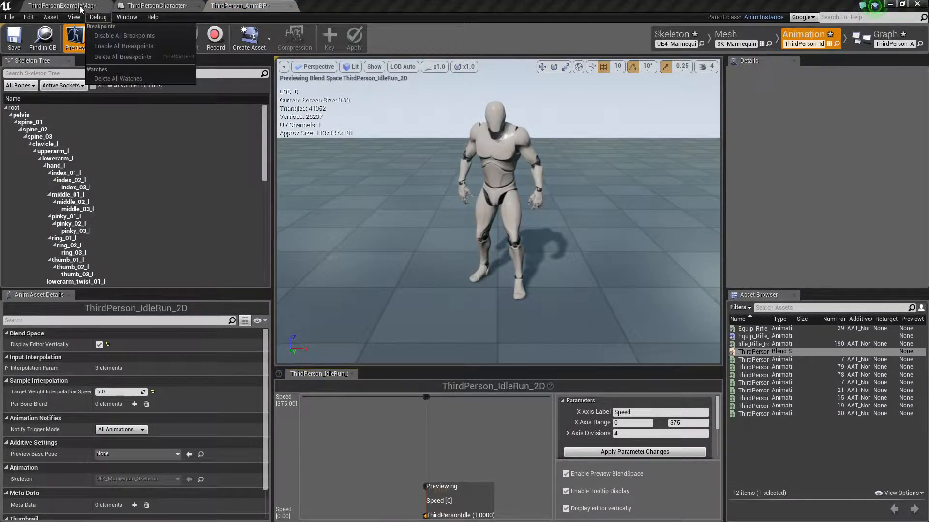
Step: Make ThirdPersonIdle_rootfixed the speed-zero sample in ThirdPerson_IdleRun_2D, then return to ThirdPersonExampleMap
click(59, 5)
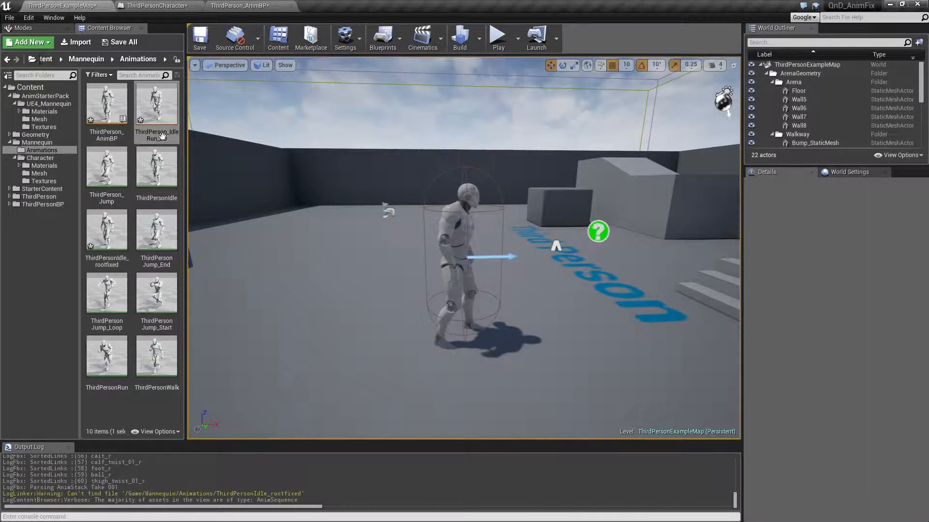
mouse_move(156, 104)
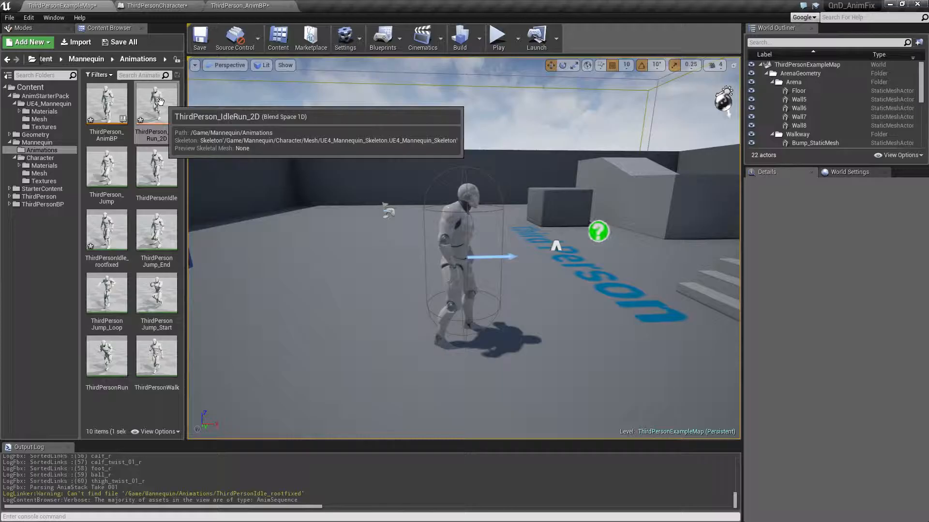
double_click(157, 111)
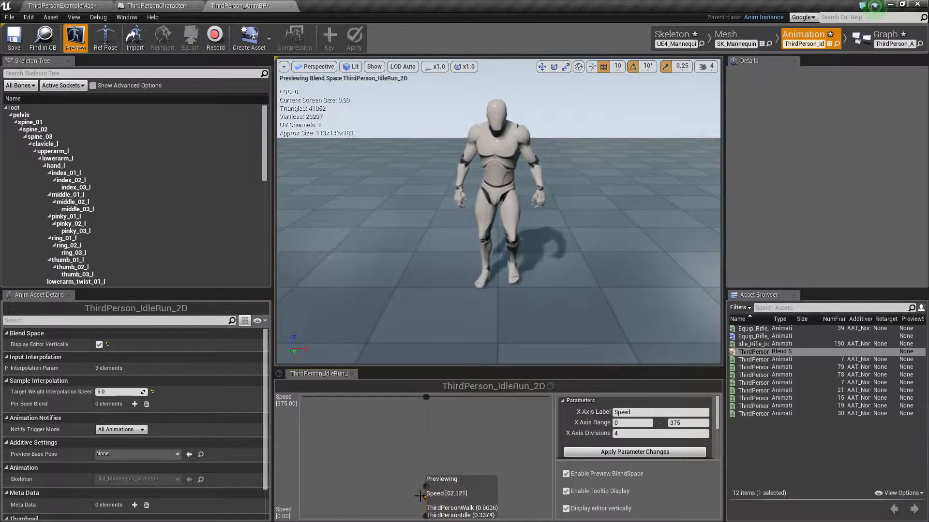
drag(424, 496, 424, 396)
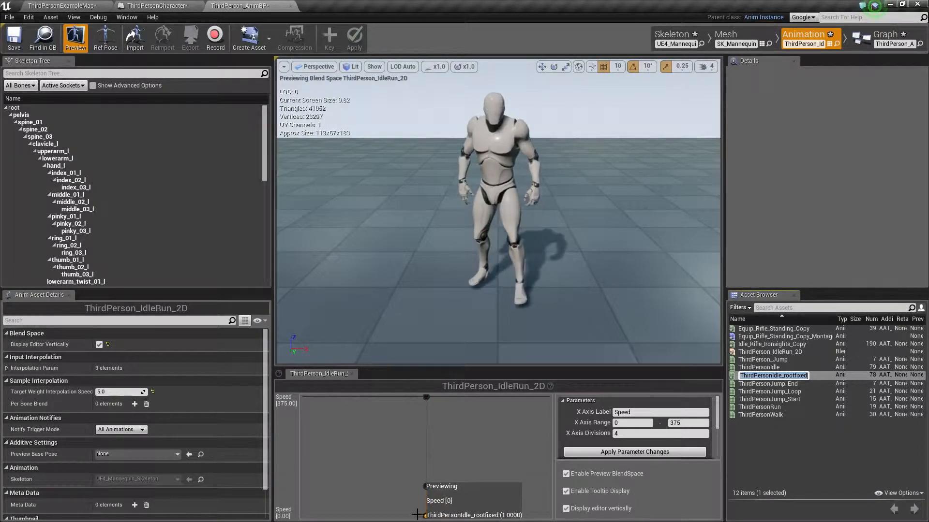
drag(425, 512, 426, 397)
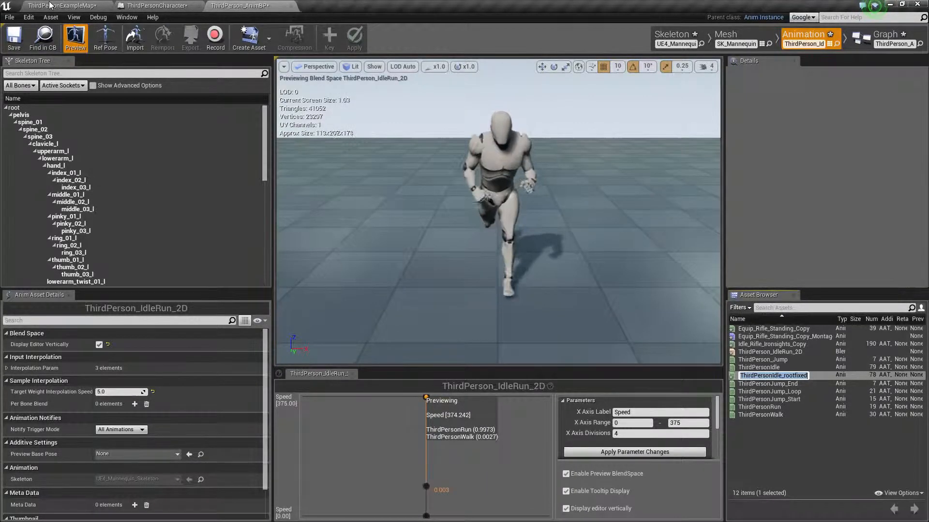
click(59, 6)
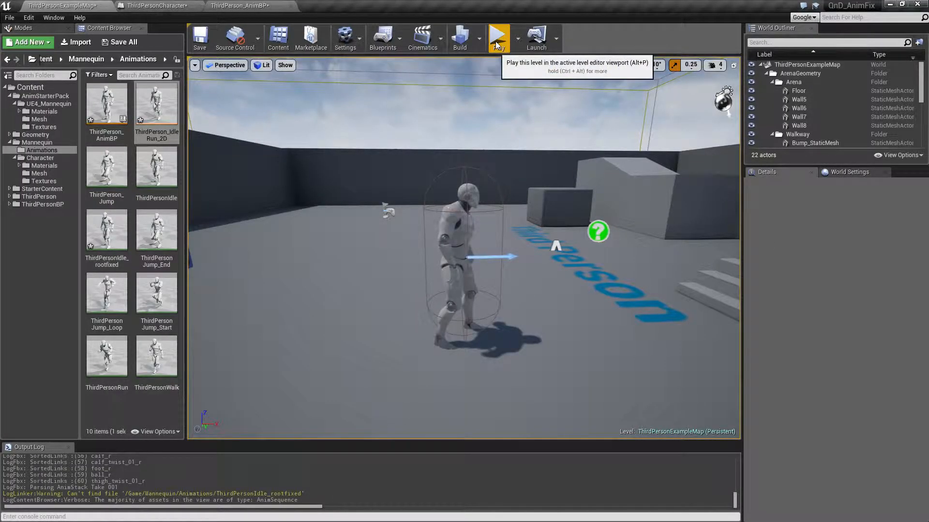
Step: Run and stop a play-in-editor test, then bring up the ThirdPerson_AnimBP state machine graph
click(498, 37)
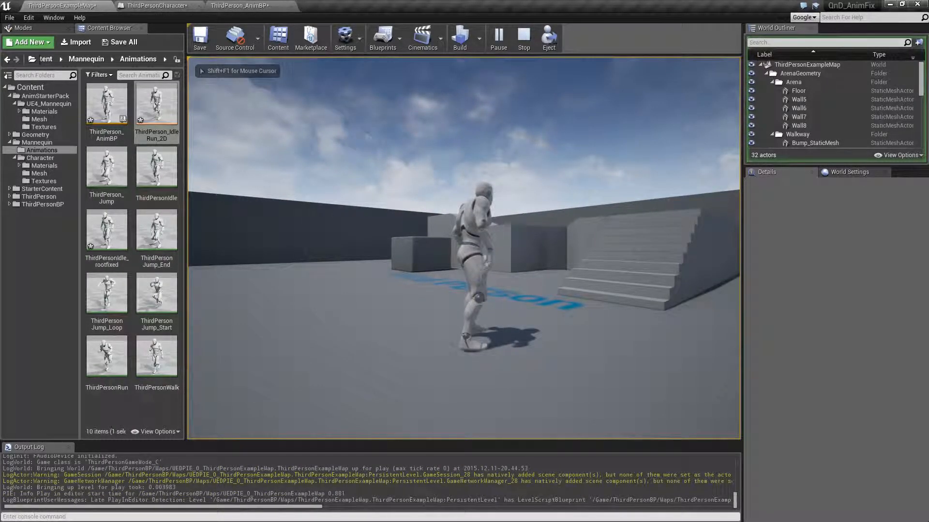
click(523, 37)
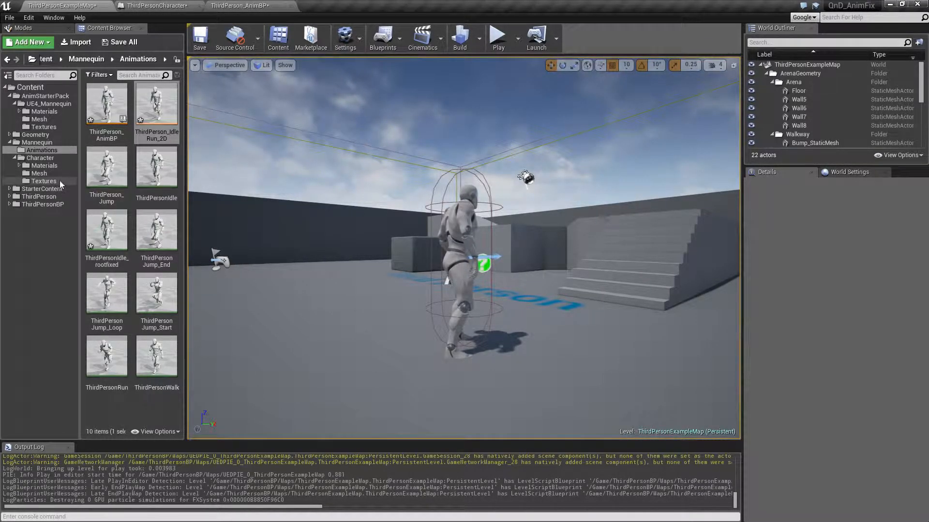
click(234, 6)
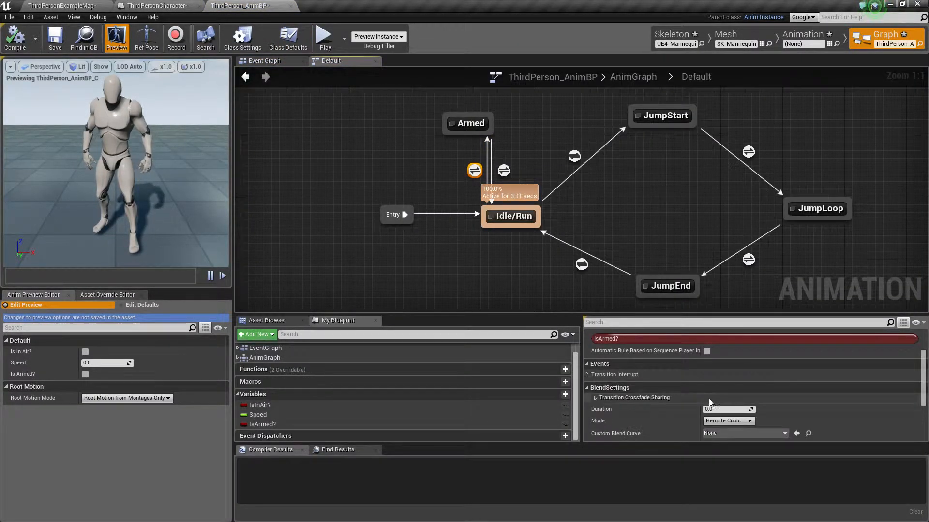
Step: Set the IsArmed? transition's blend duration to 0.2
click(726, 409)
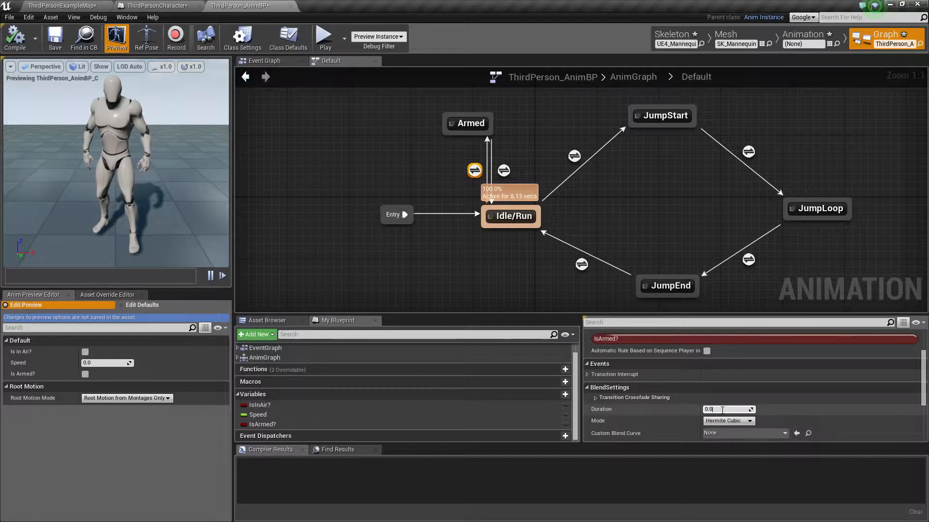
text(0.2)
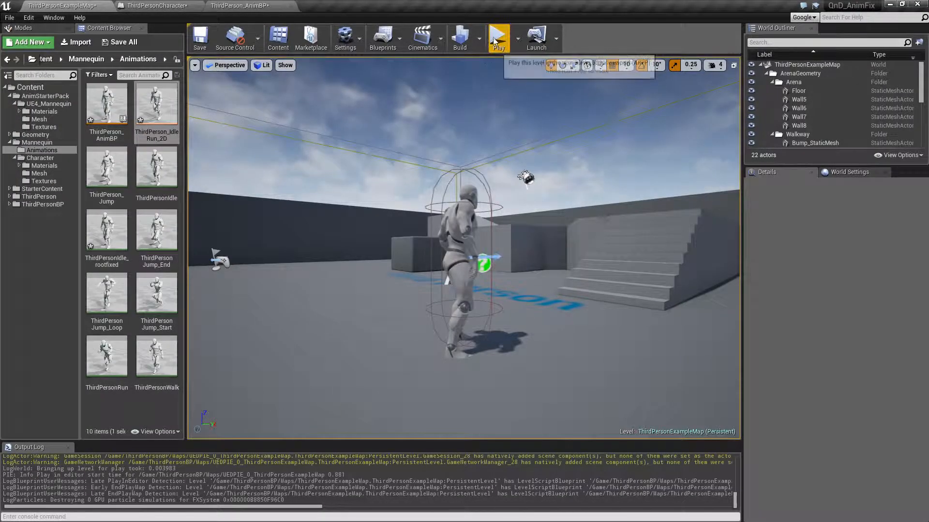
Step: Start another play-in-editor test of the example level
click(498, 37)
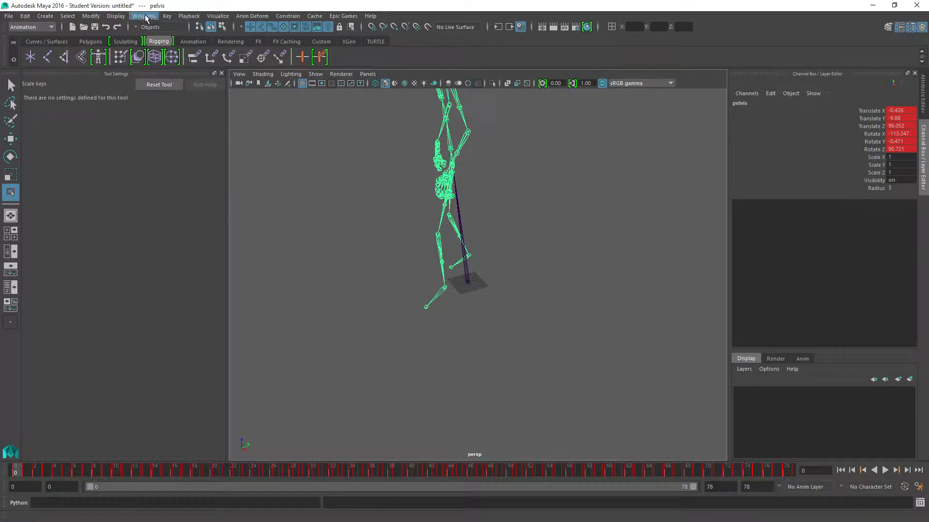
Step: Inspect the pelvis Translate X, Y and Z curves in Maya's Graph Editor
click(189, 16)
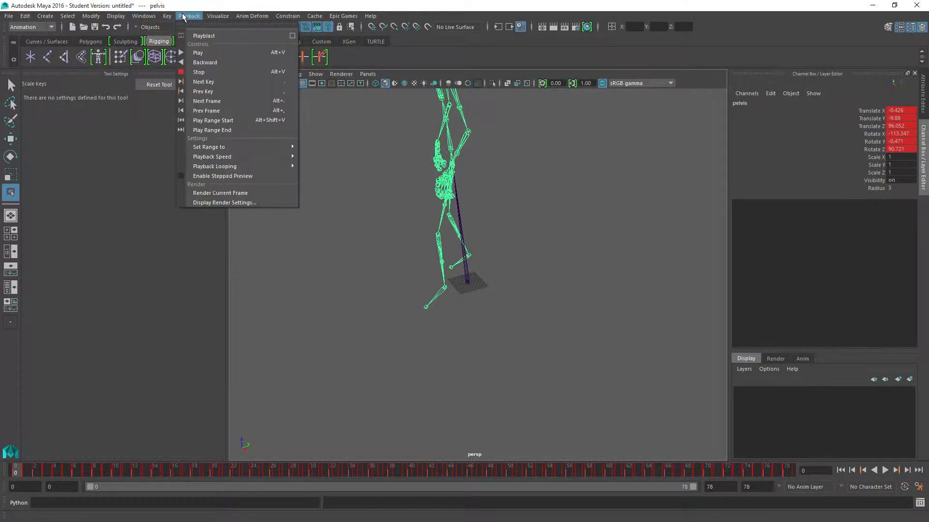
click(217, 16)
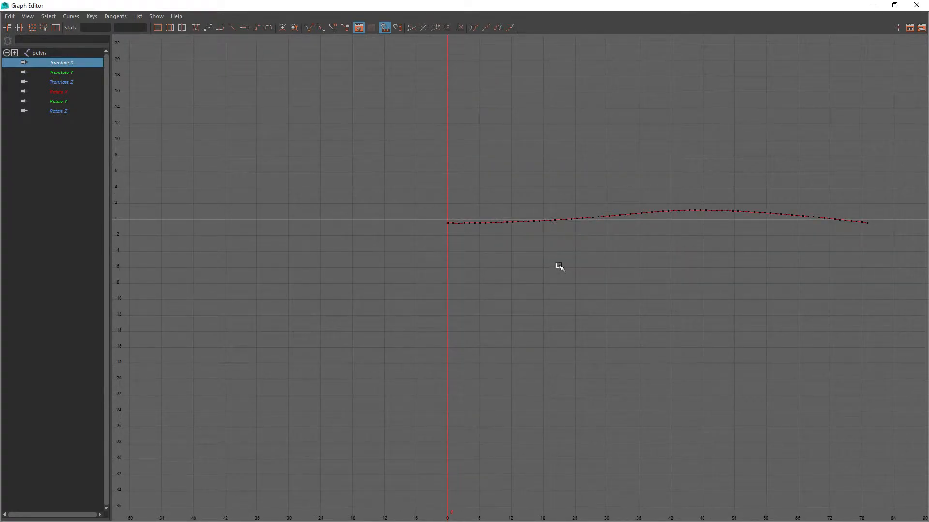
click(61, 72)
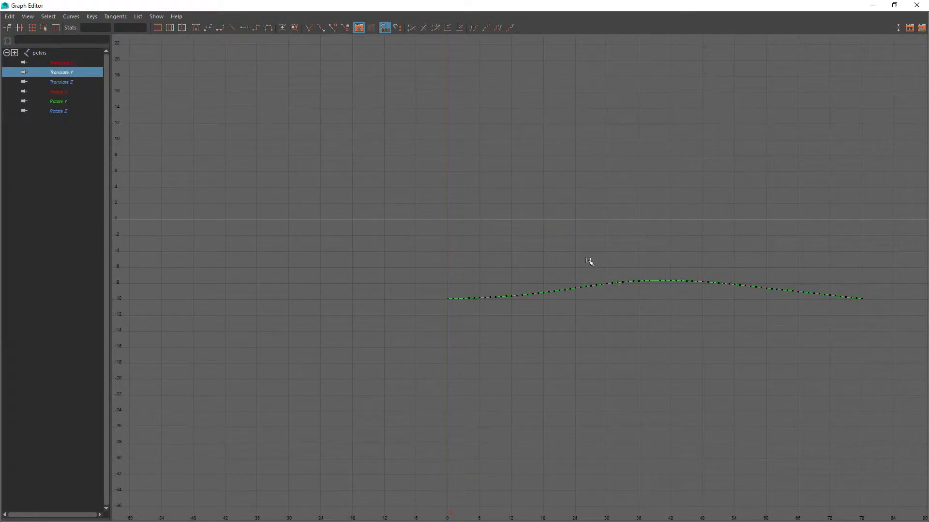
mouse_move(464, 288)
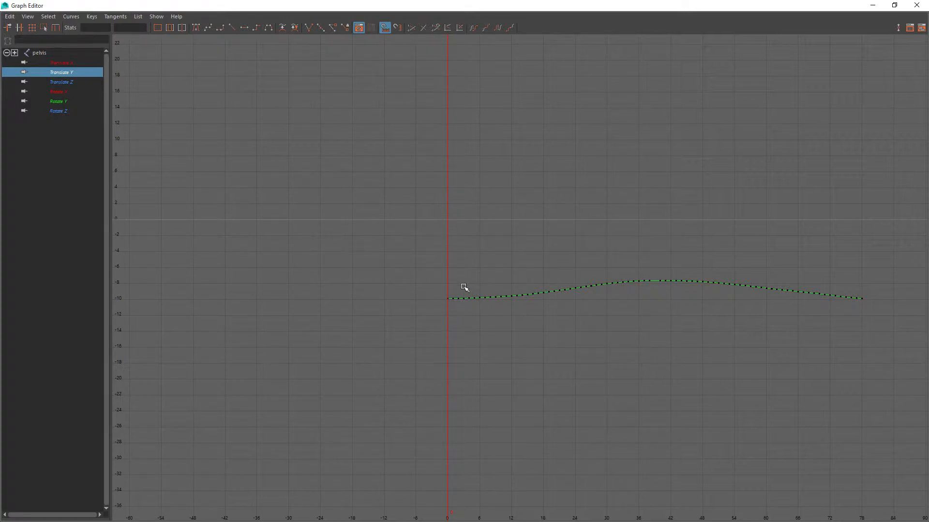
click(62, 82)
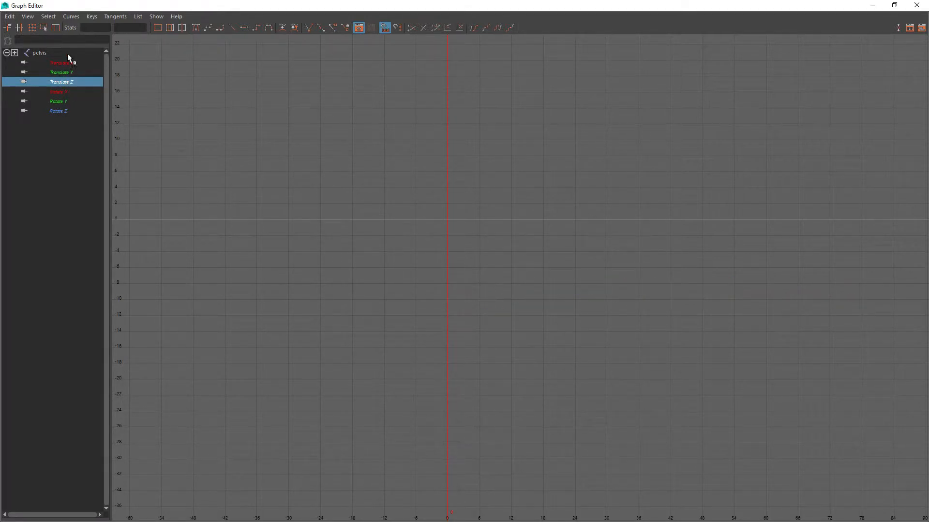
click(5, 53)
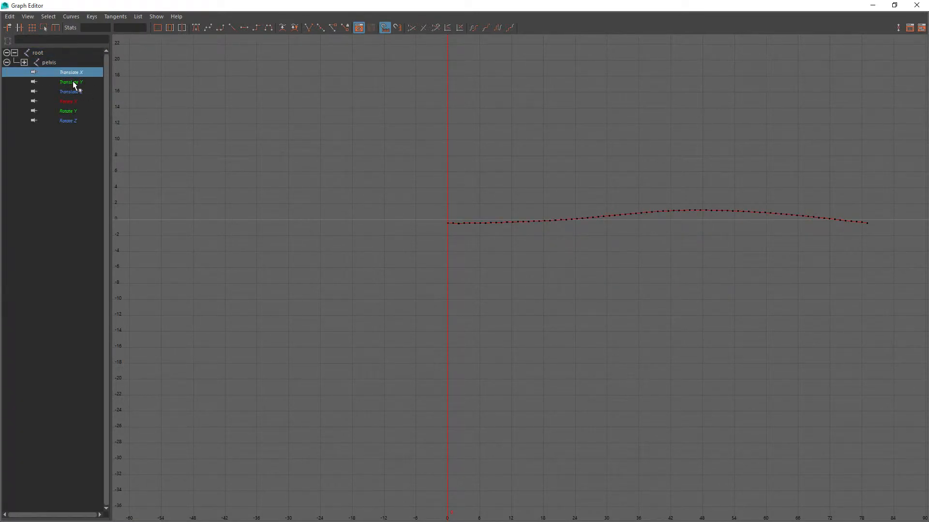
click(71, 82)
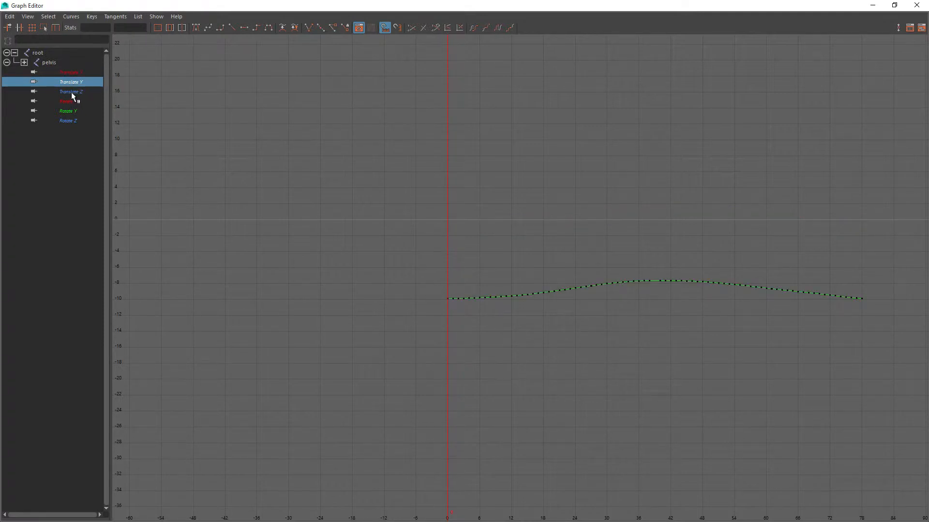
click(71, 91)
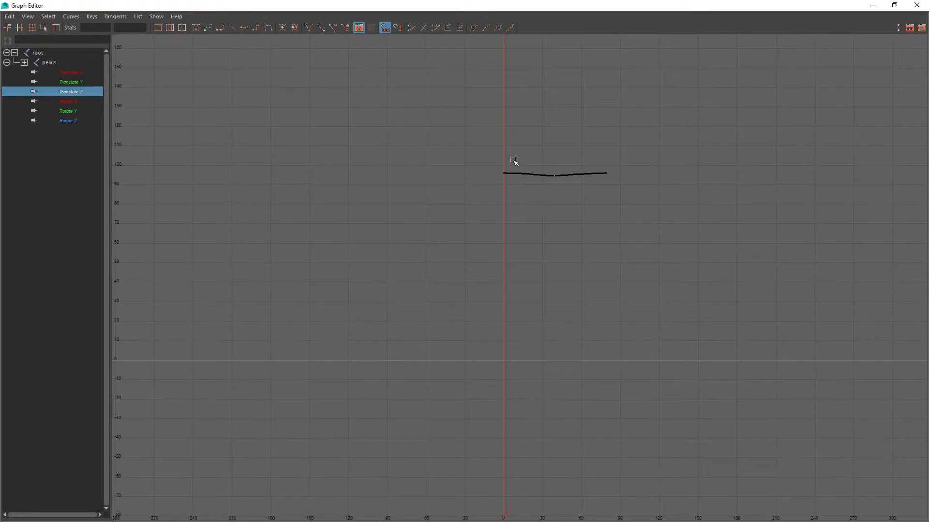
mouse_move(534, 119)
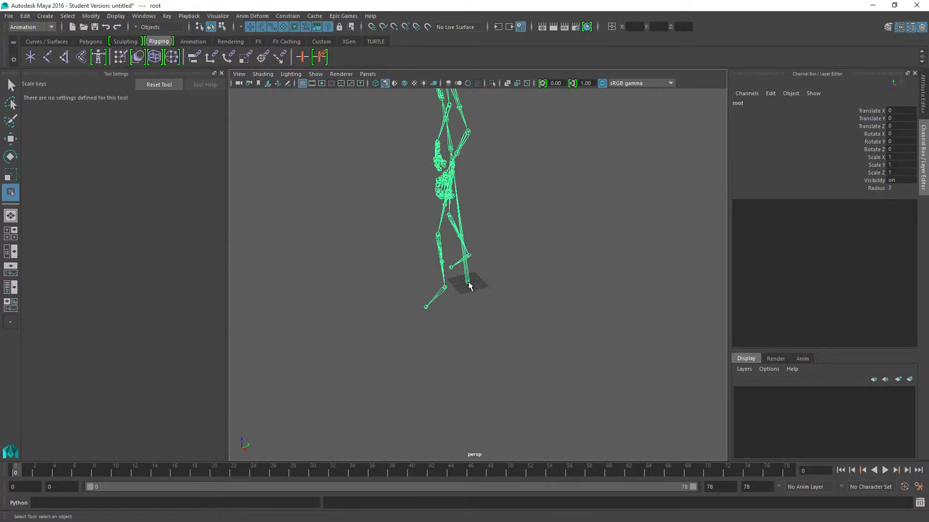
mouse_move(691, 213)
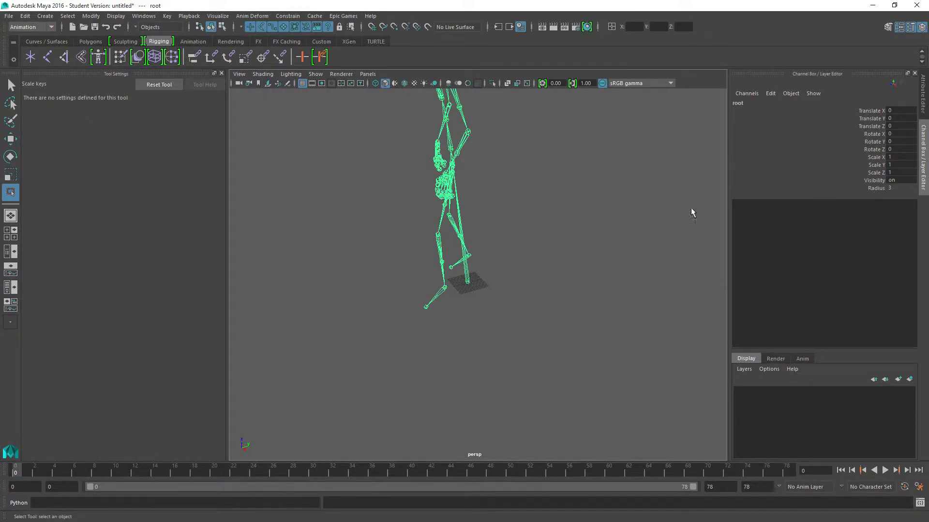
Step: Play back the idle animation and scrub the timeline to frames 9, 49 and 0
click(885, 470)
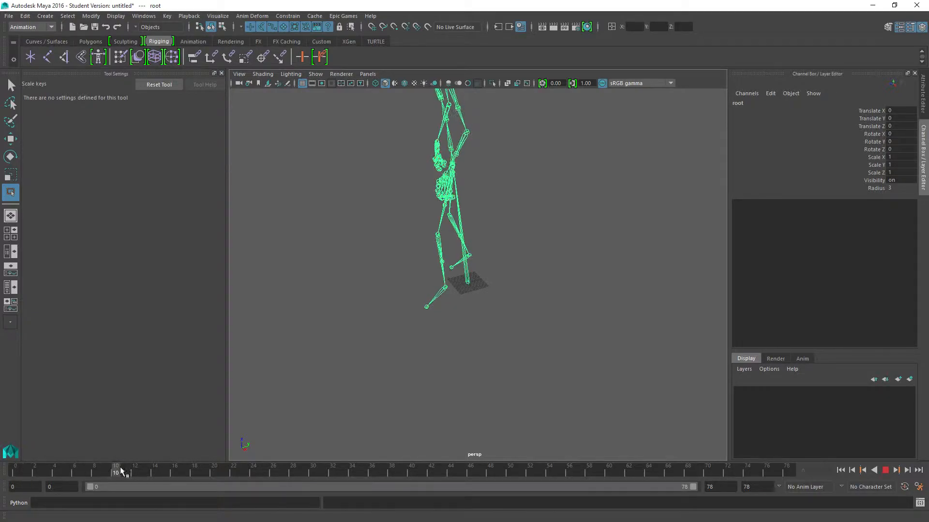
drag(116, 473, 481, 472)
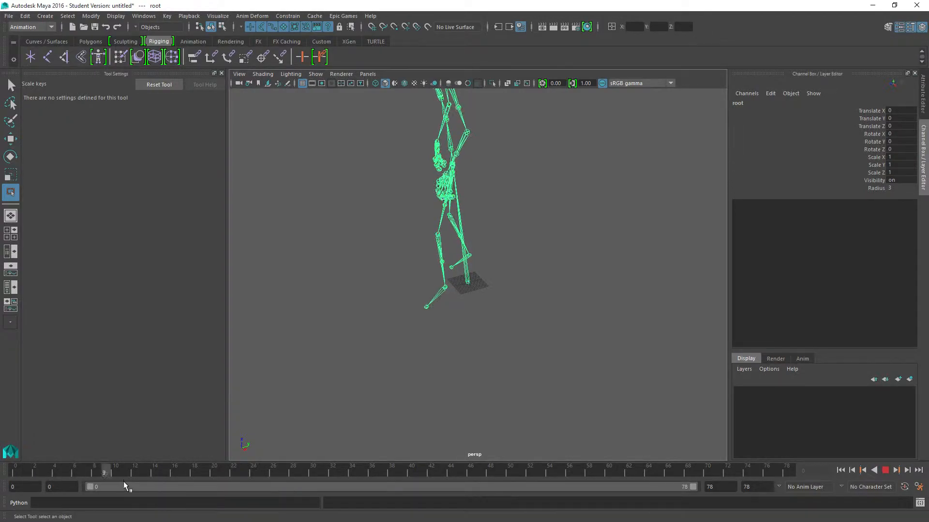
drag(103, 473, 501, 473)
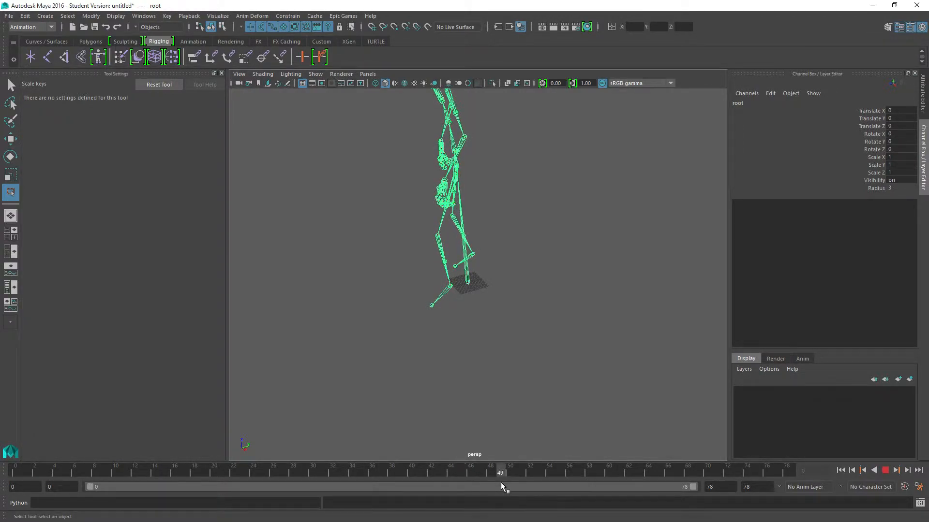
drag(501, 472, 657, 473)
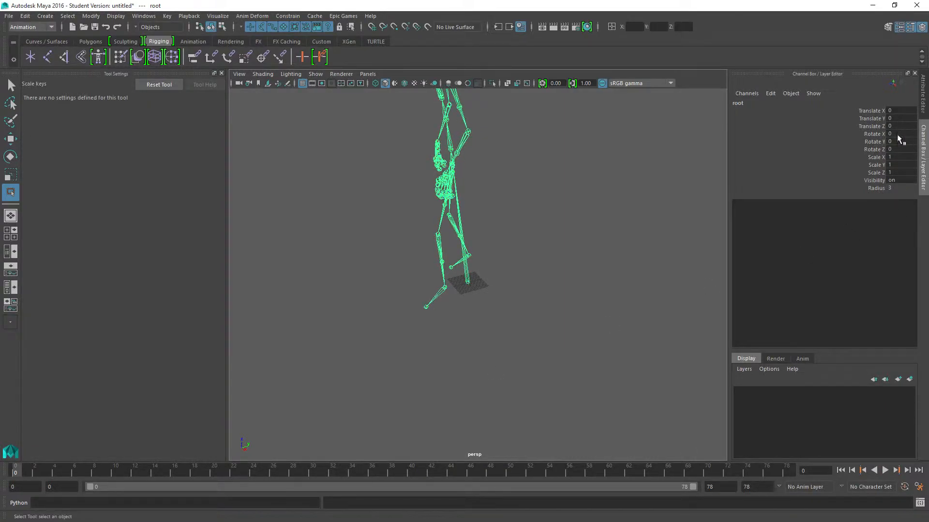
mouse_move(157, 409)
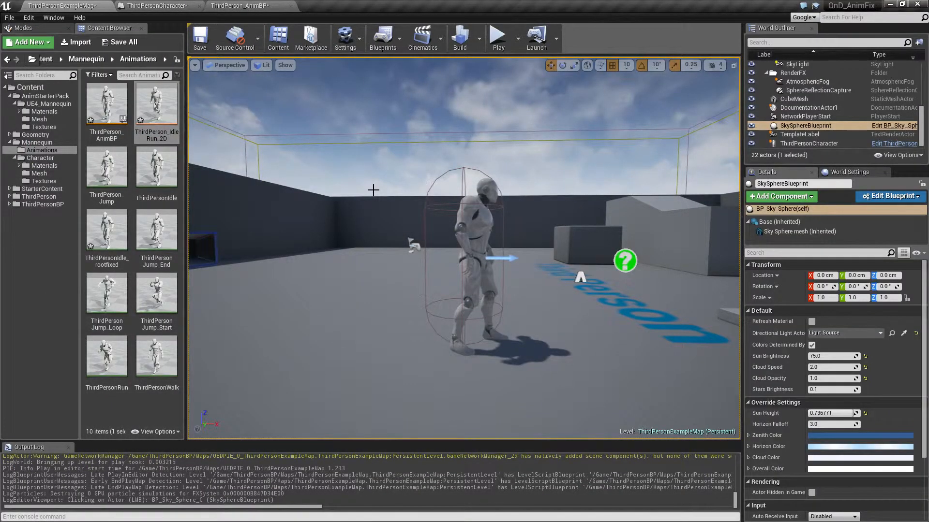
click(616, 284)
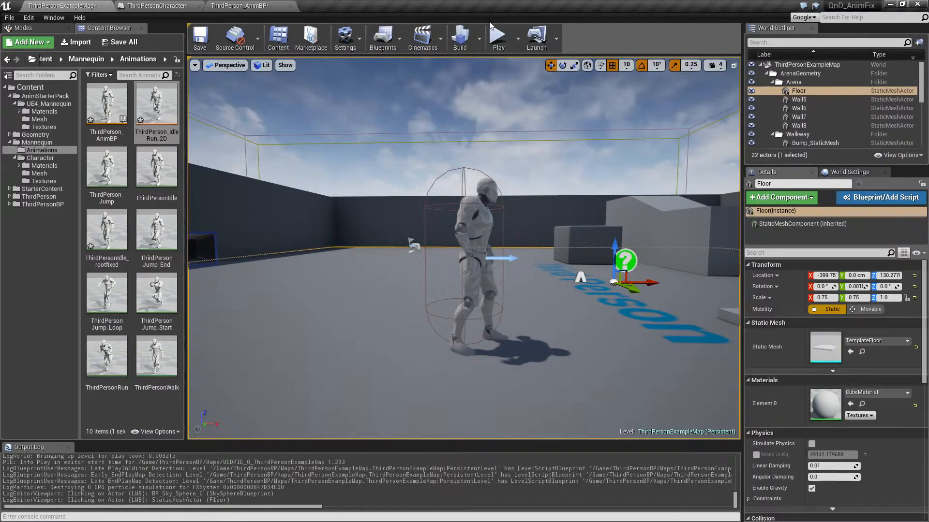
click(498, 35)
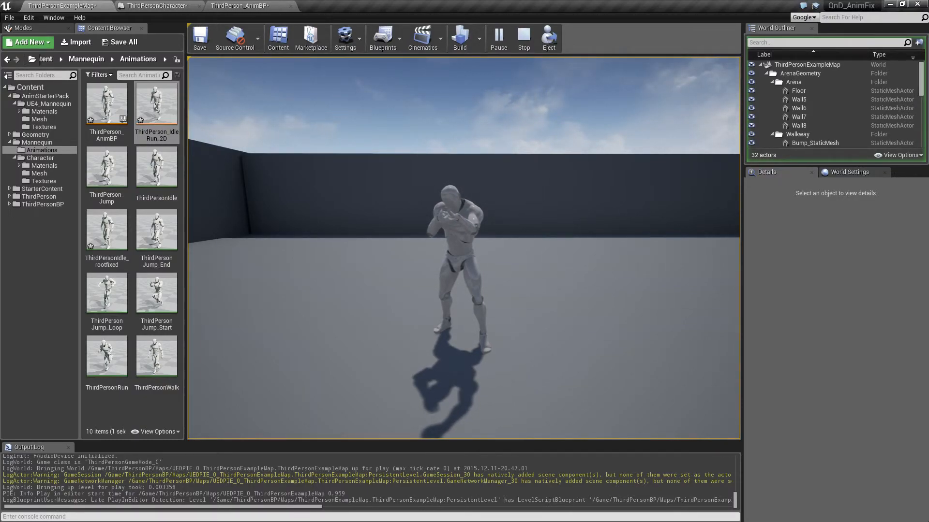
click(523, 37)
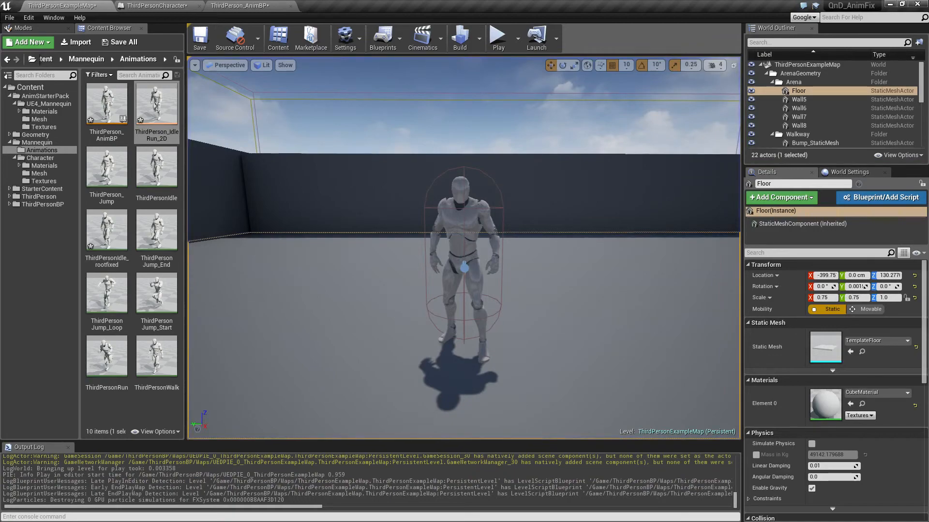